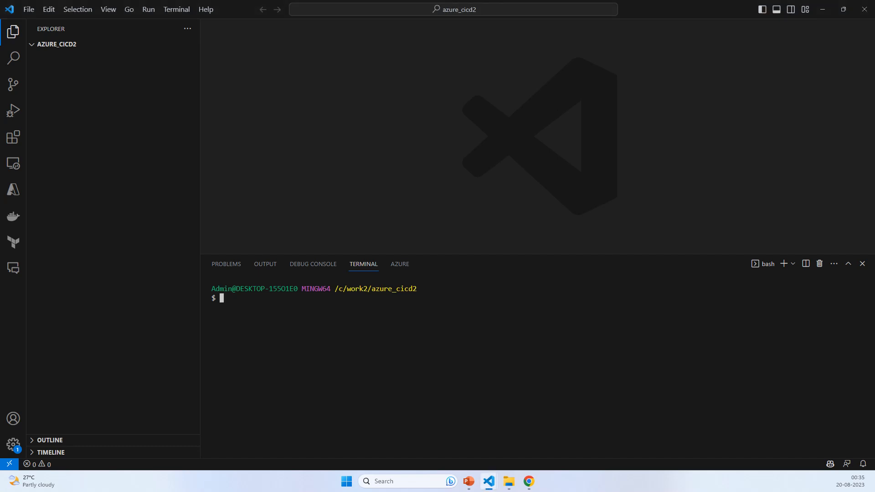
Step: Run npx create-react-app reactapp2 in the terminal to scaffold the React app
type("n")
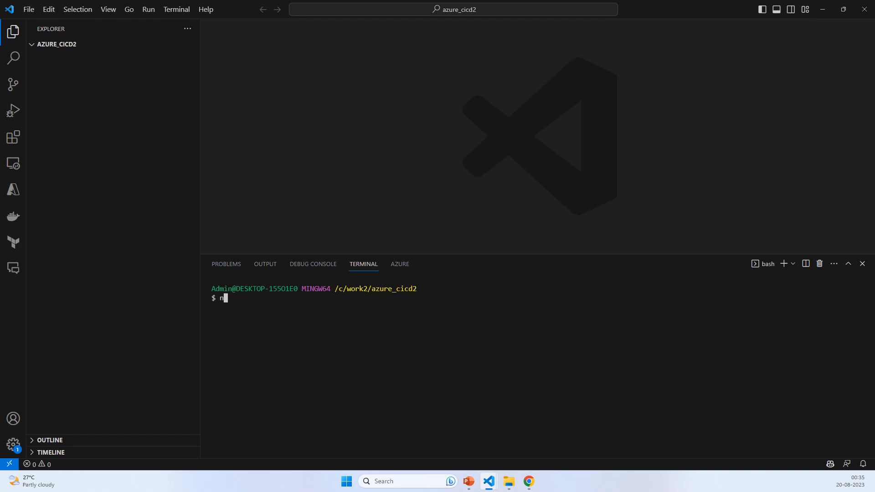
type("px cr")
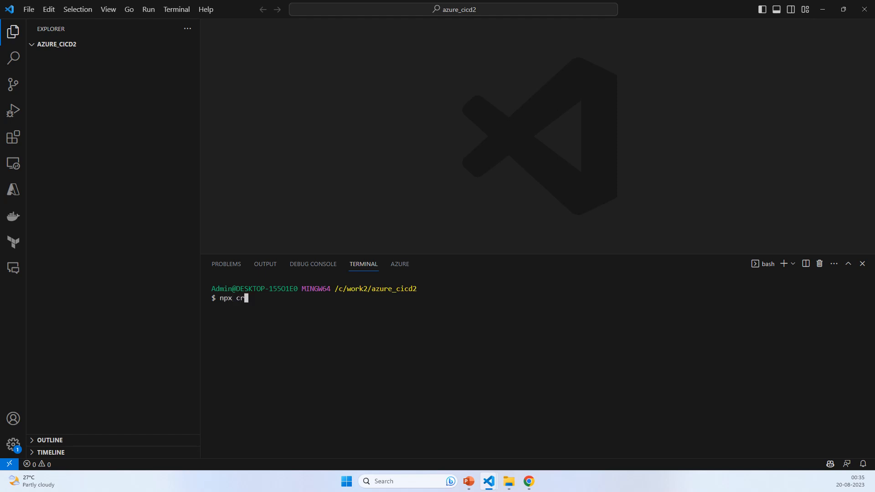
type("eate-react")
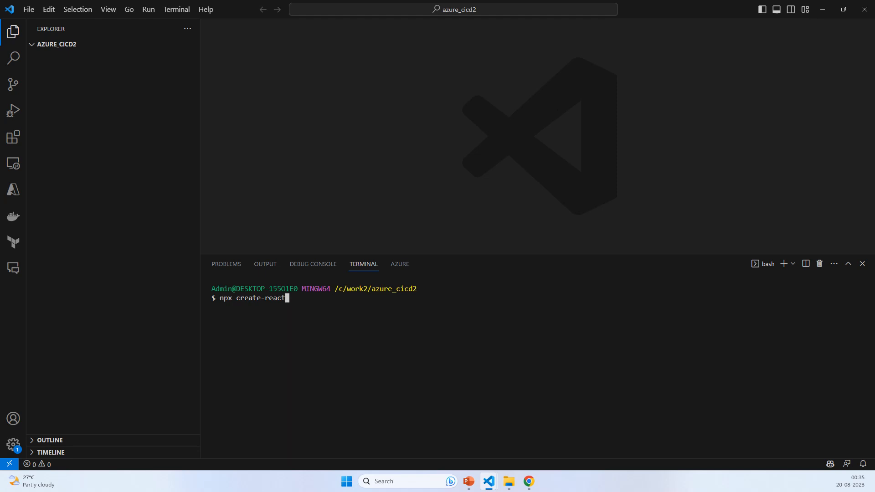
type("-app")
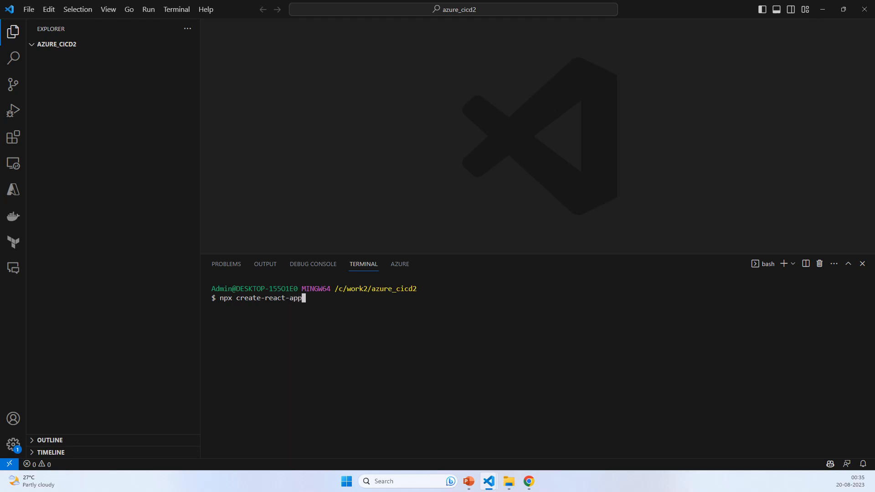
type("\" \"")
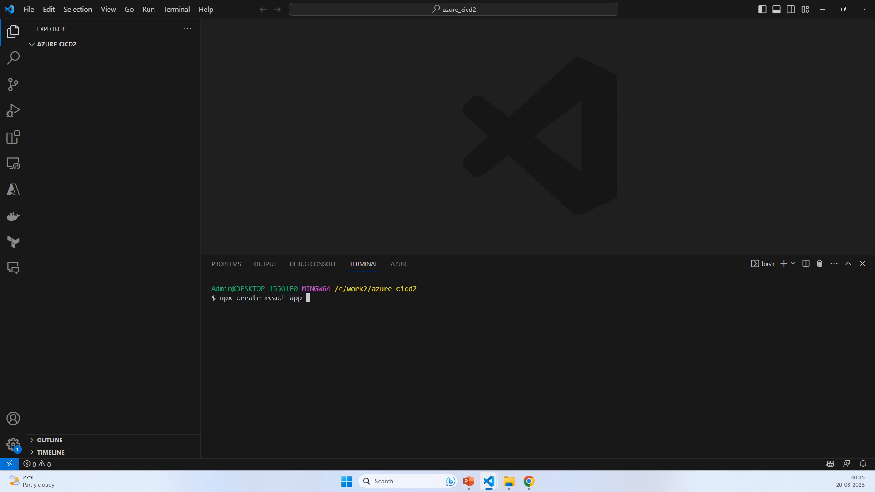
type("re")
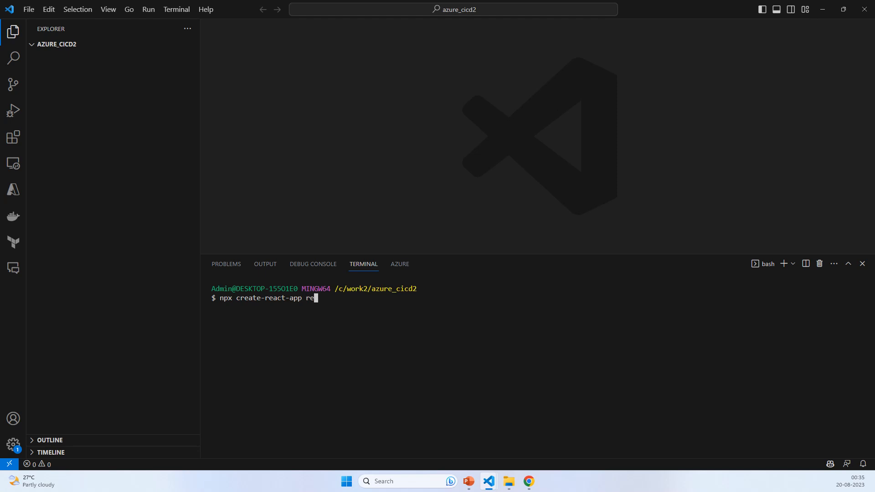
type("acta")
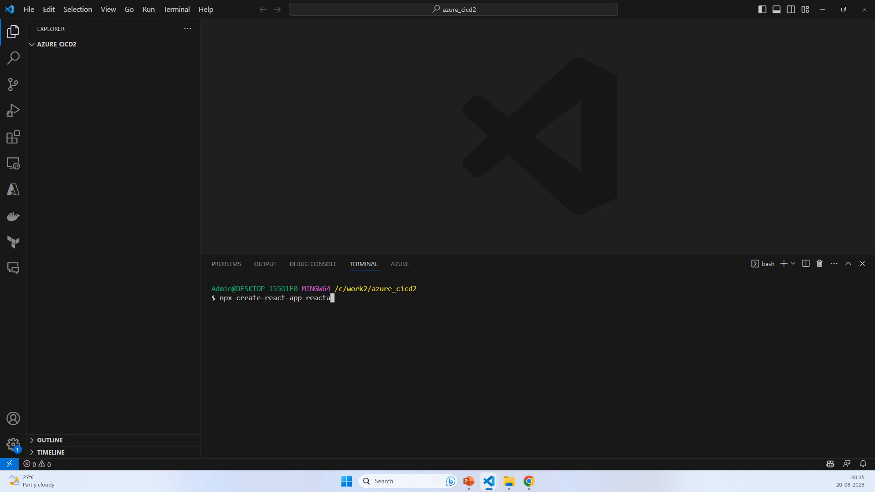
type("pp2")
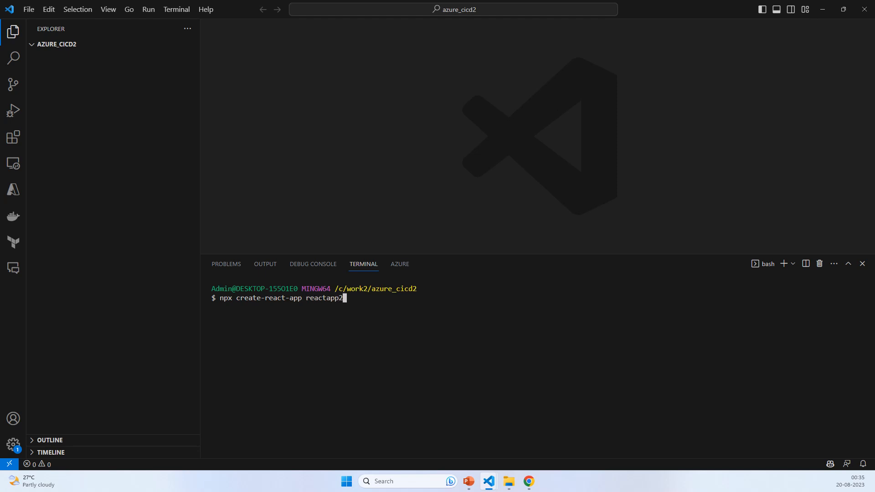
key("Enter")
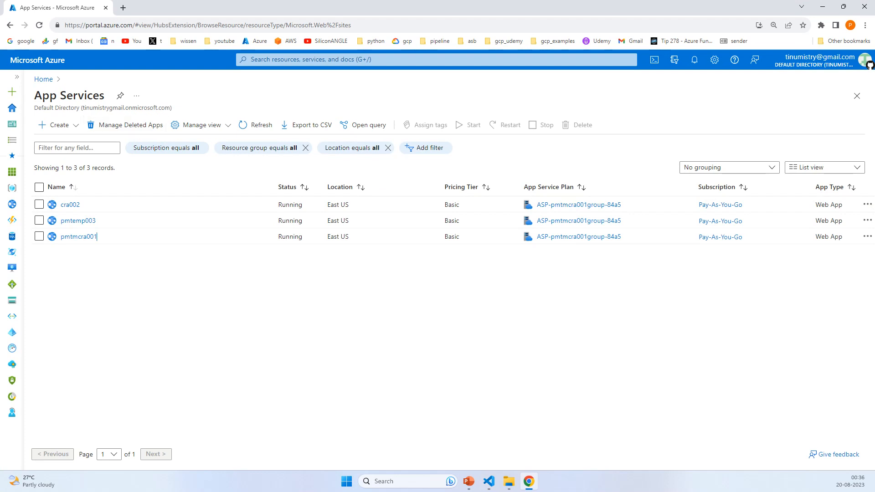
Step: Start a new Web App named reactapp2 with runtime stack Node 18 LTS
left_click(57, 125)
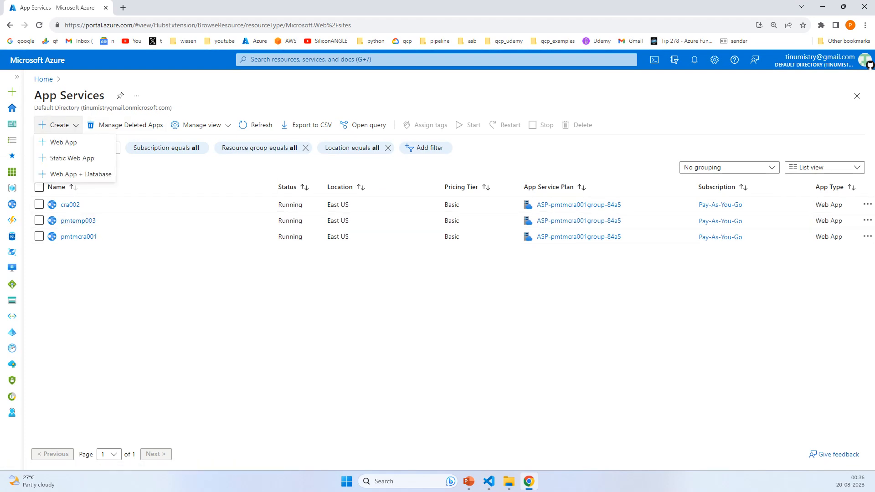
left_click(62, 142)
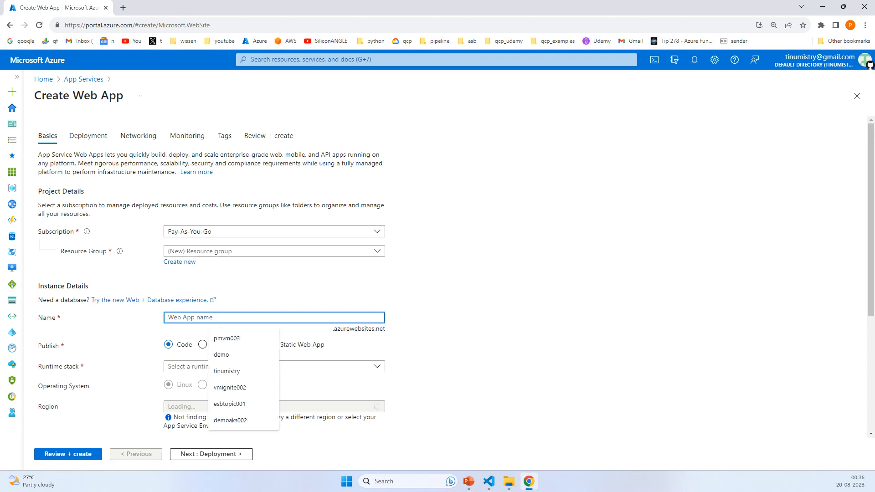
type("reactapp2")
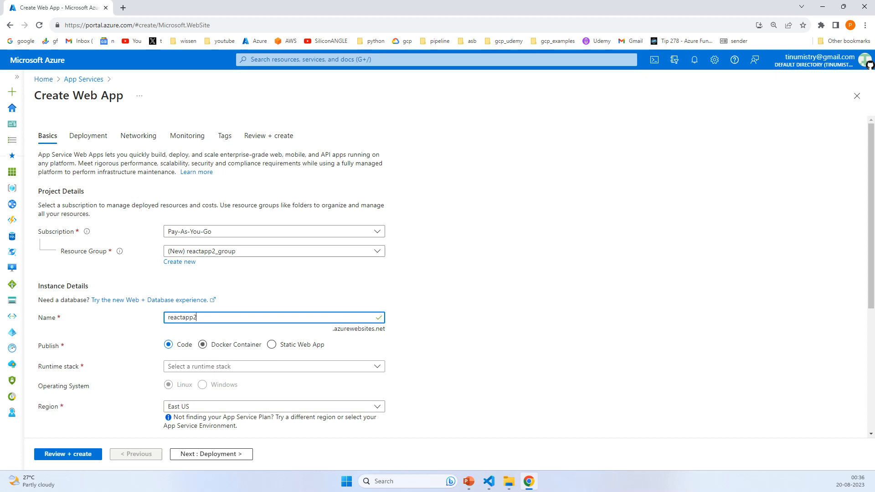
left_click(273, 367)
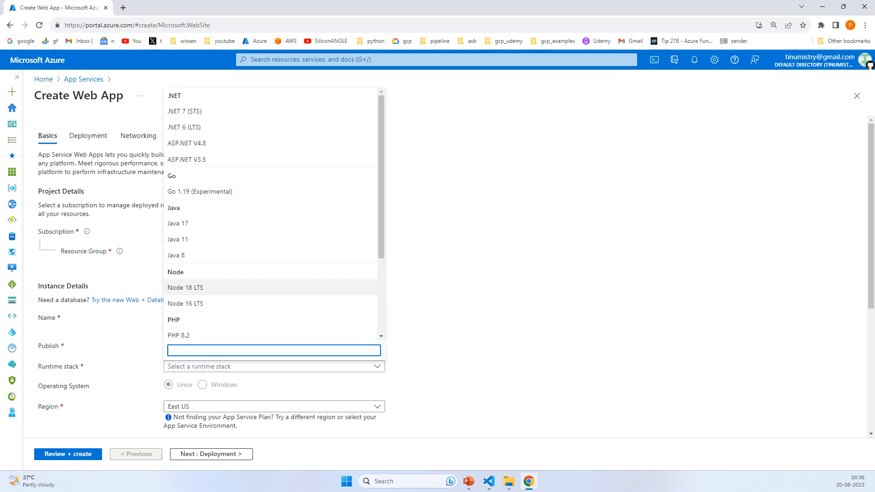
left_click(184, 287)
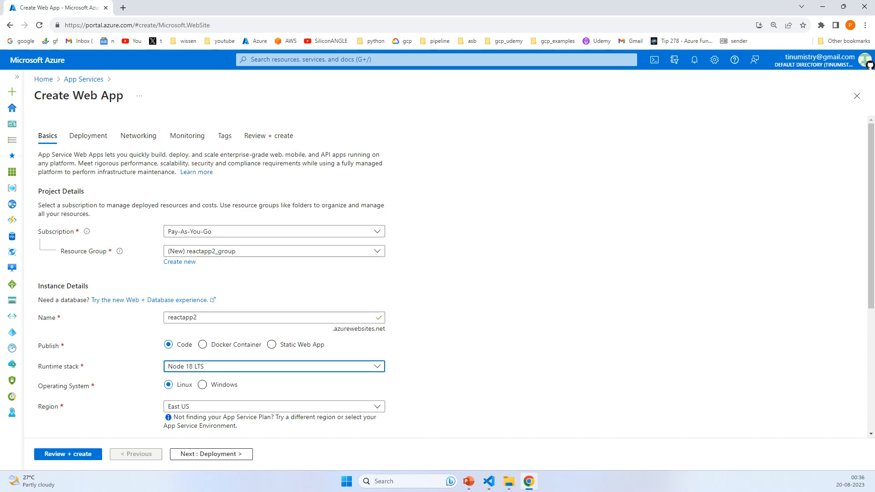
Step: Review the settings and create the reactapp2 web app, then move to a new browser tab
scroll("down", 3)
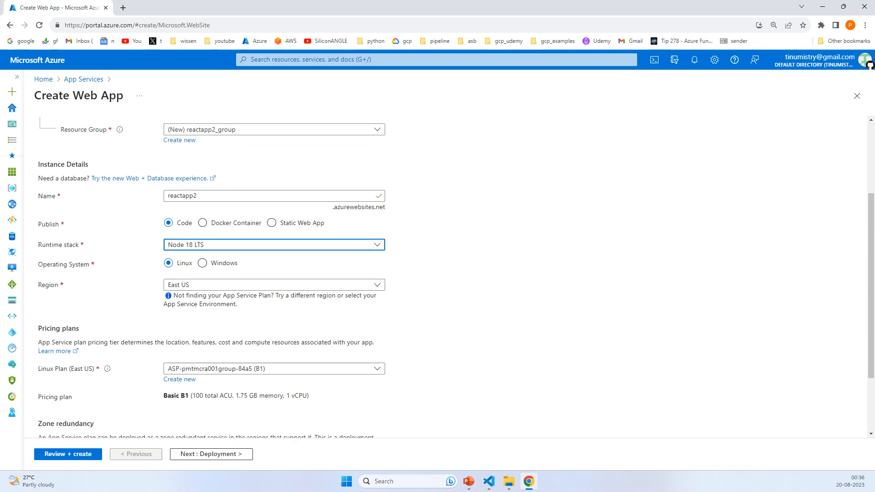
scroll("down", 3)
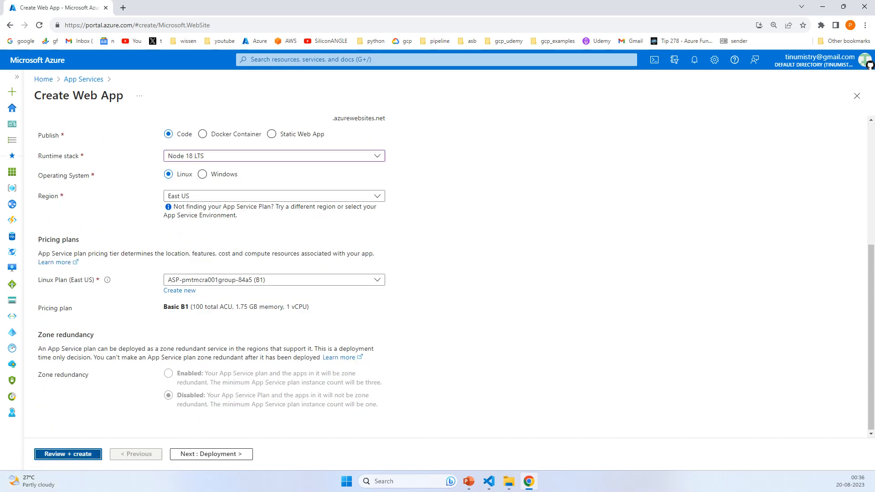
left_click(68, 454)
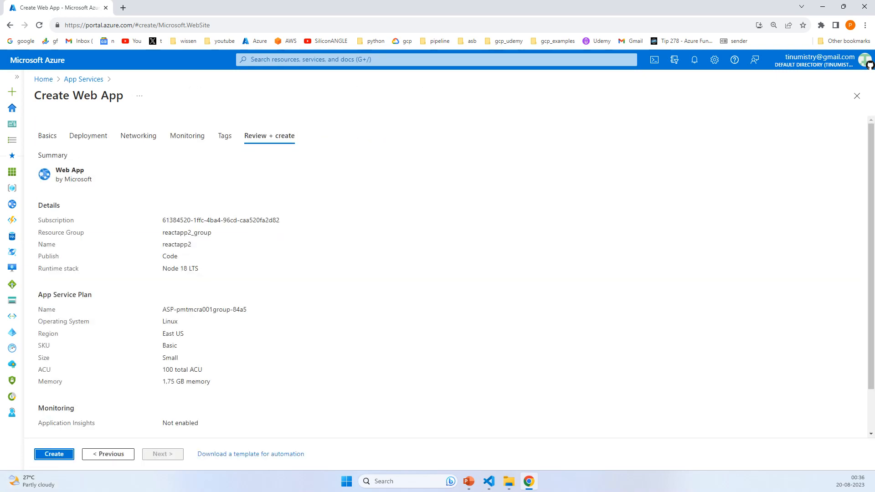
left_click(54, 454)
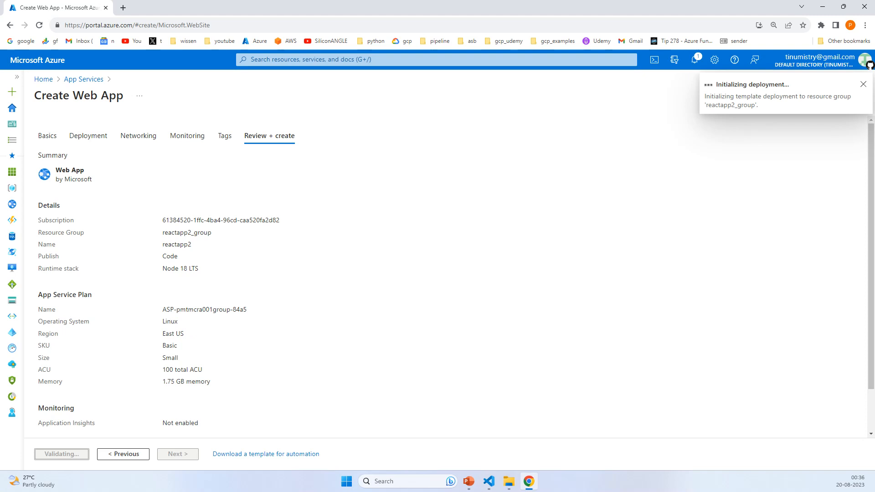
left_click(864, 84)
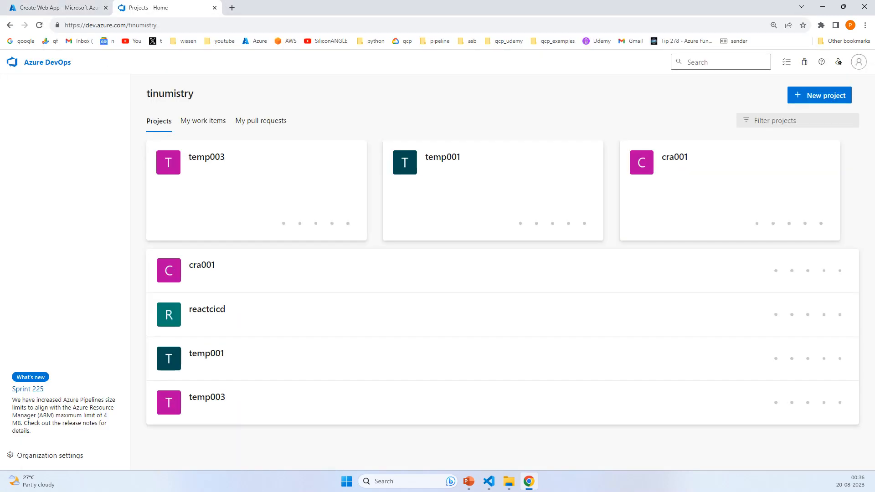
Step: Create a new private DevOps project named reactapp2
left_click(820, 96)
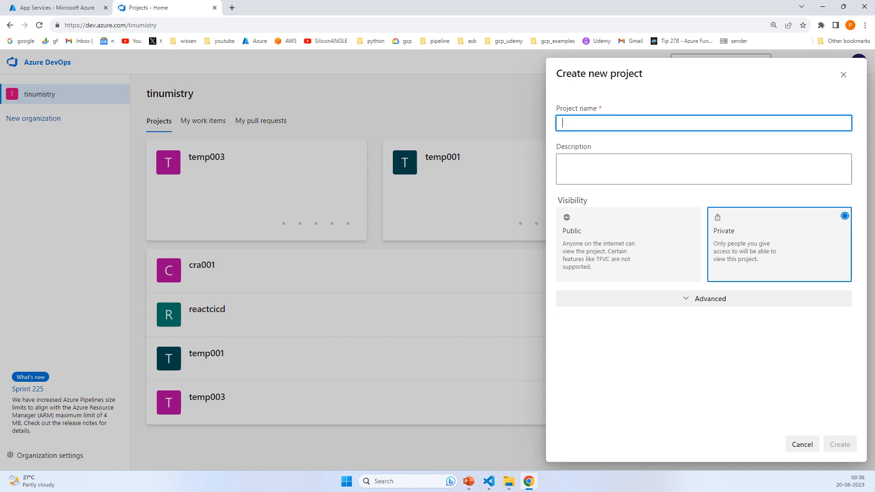
type("reactapp2")
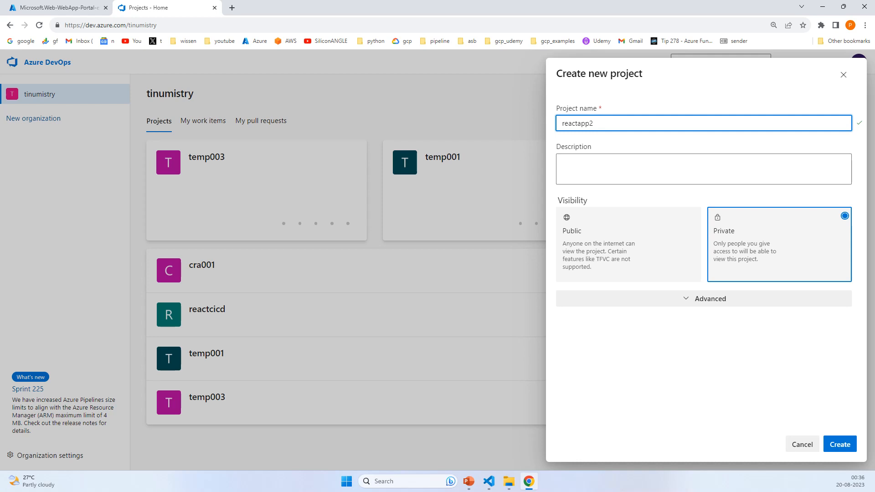
left_click(840, 444)
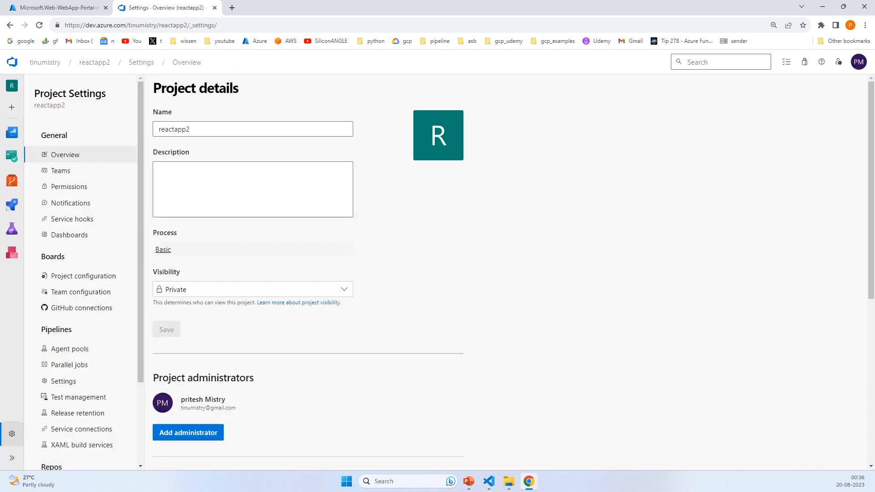
Step: Start a new Azure service connection with automatic service principal authentication
left_click(81, 428)
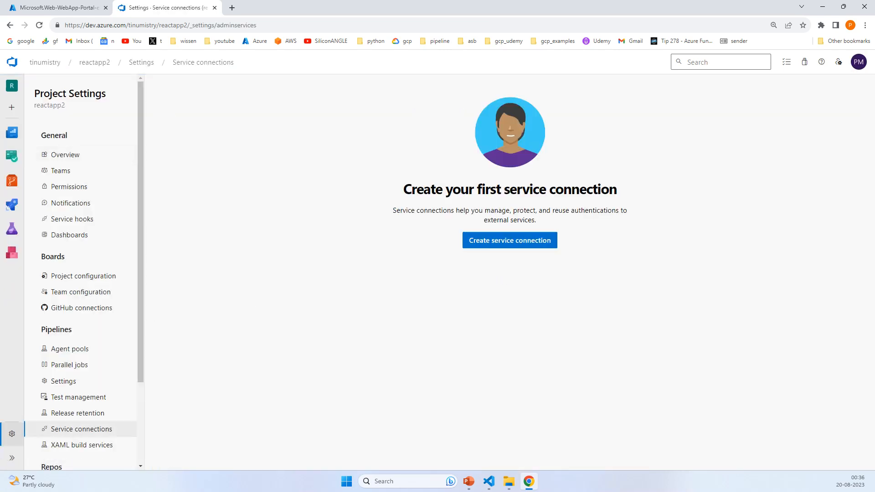
left_click(509, 241)
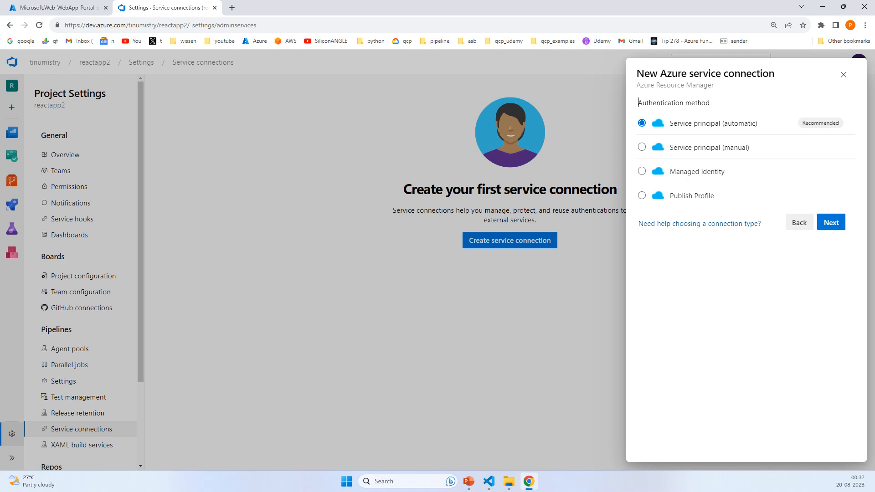
left_click(831, 221)
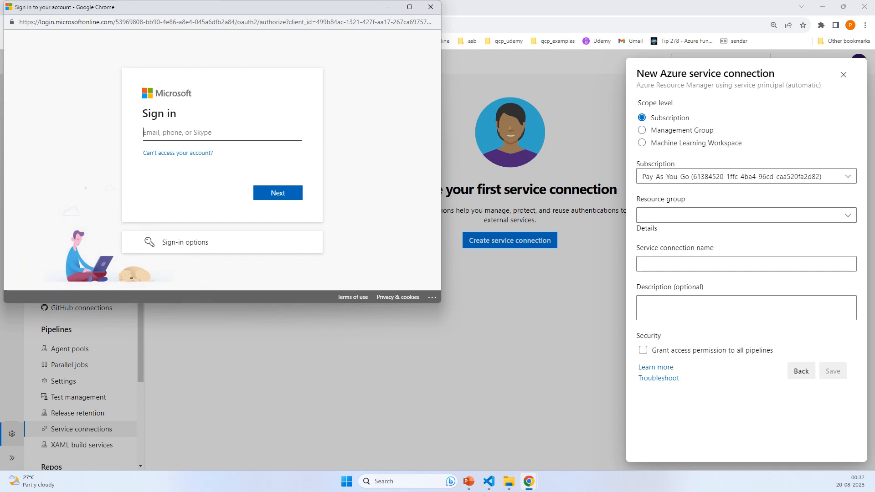
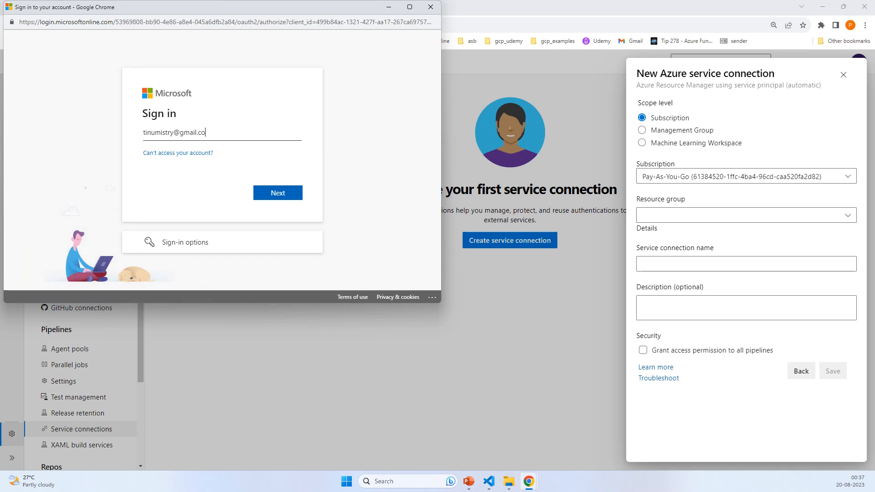
Step: Sign in to the Microsoft account so the Pay-As-You-Go subscription loads
left_click(278, 194)
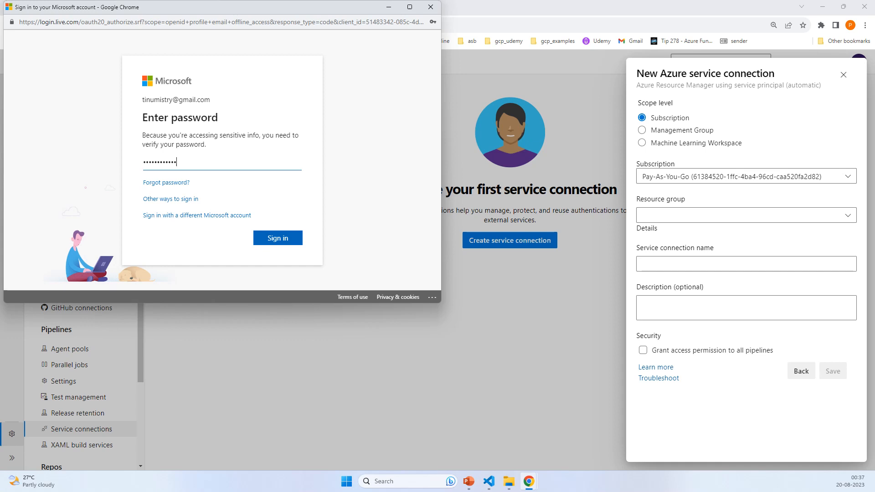
left_click(278, 238)
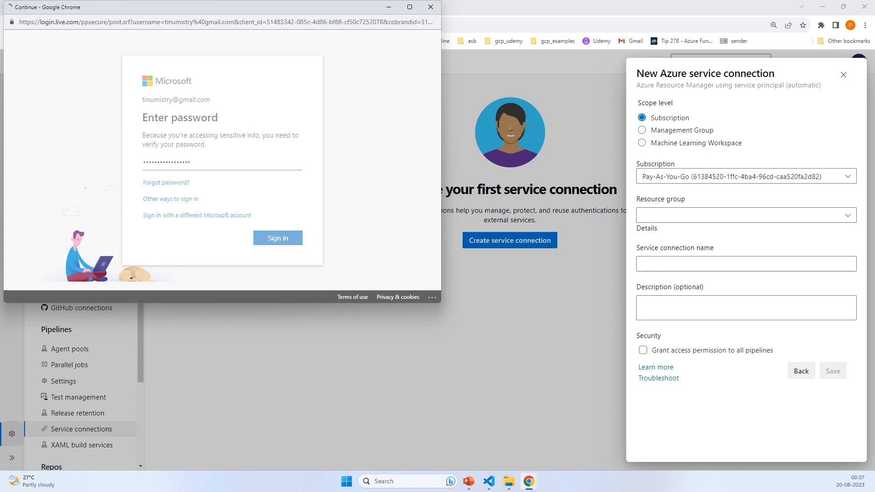
left_click(277, 238)
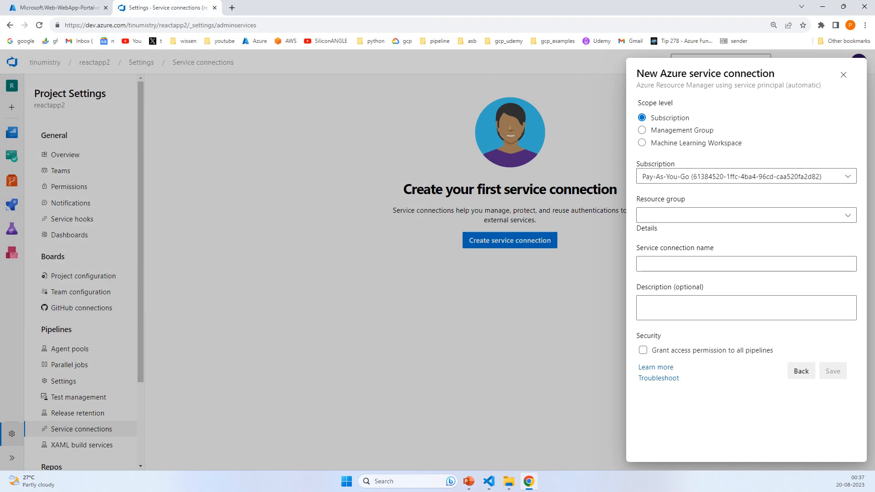
Step: Save the reactapp2conn connection for reactapp2_group with access granted to all pipelines
left_click(745, 215)
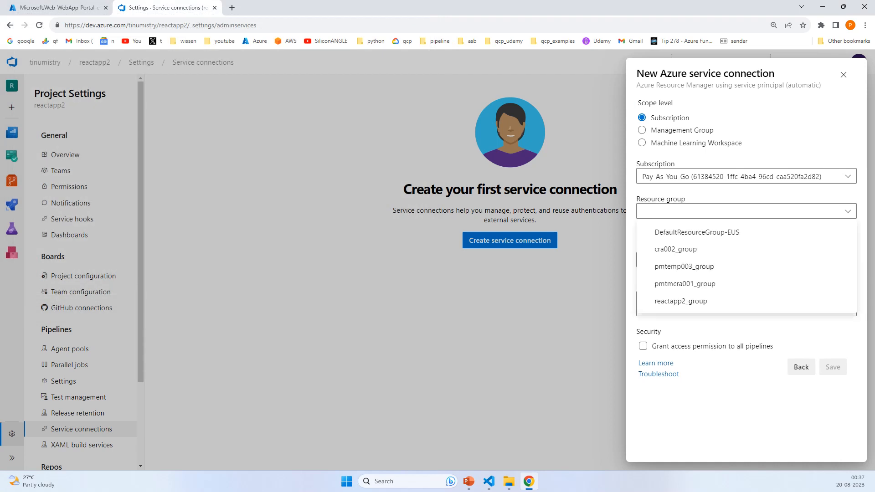
mouse_move(681, 301)
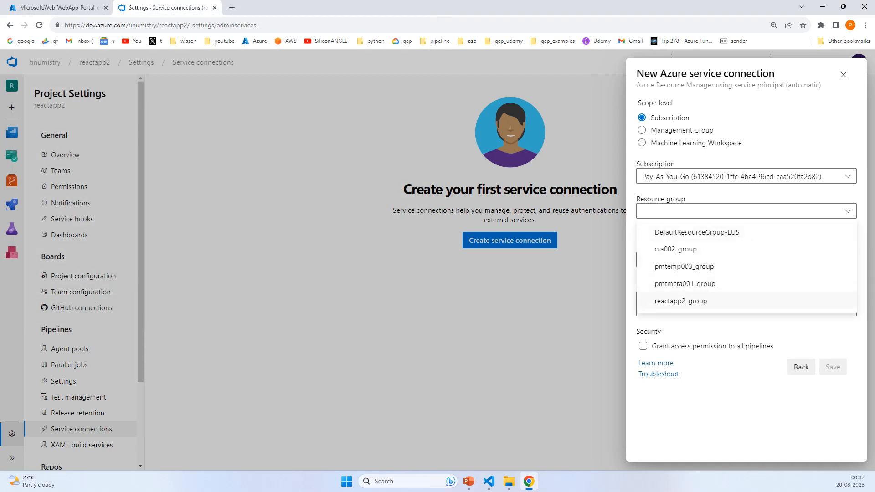
left_click(681, 301)
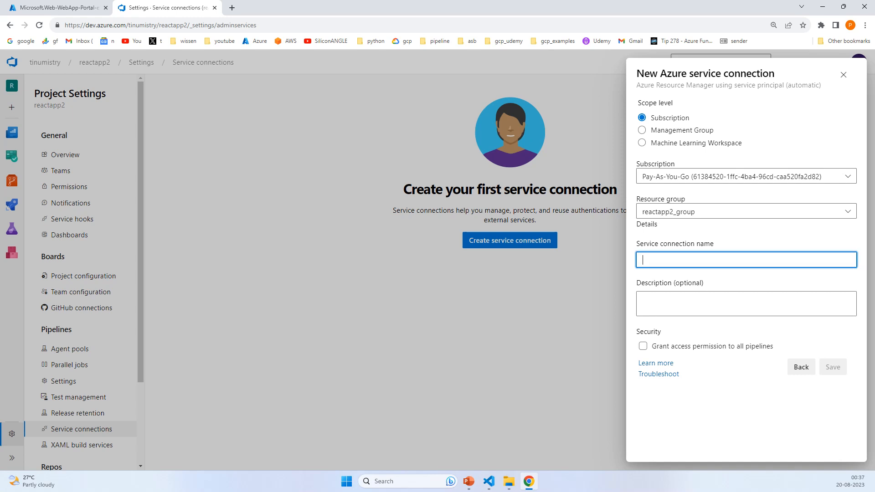
type("reactap")
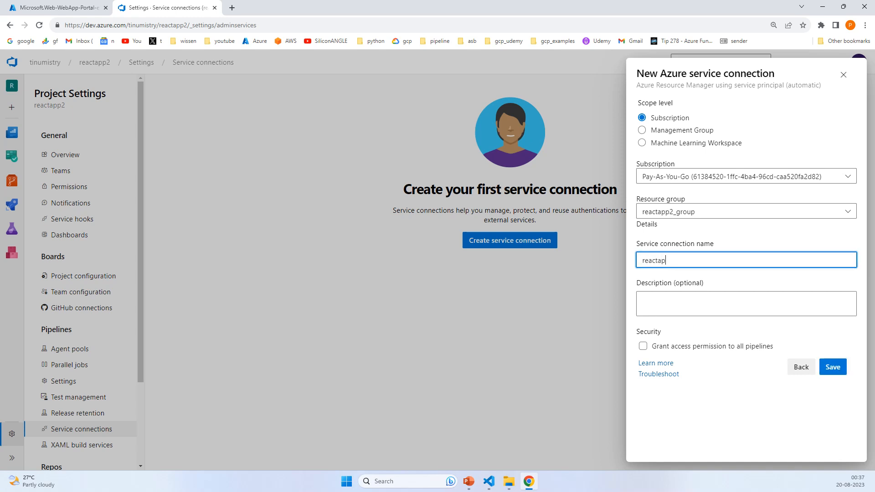
type("p2conn")
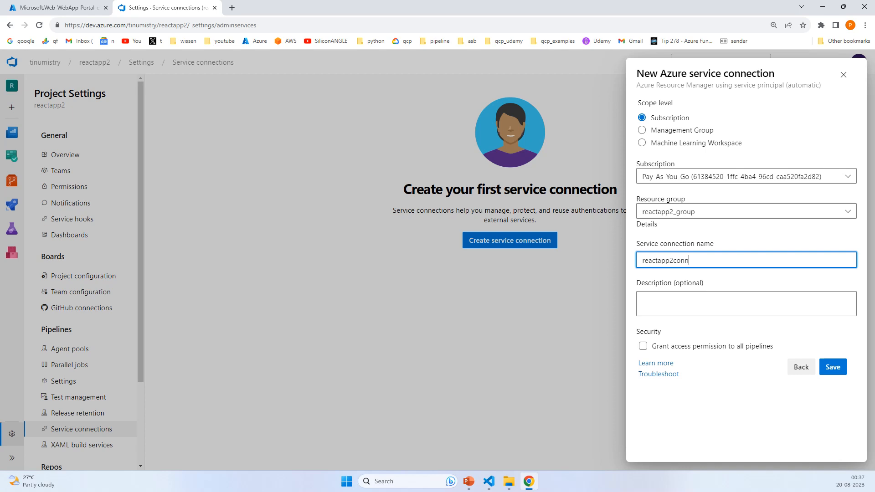
left_click(642, 346)
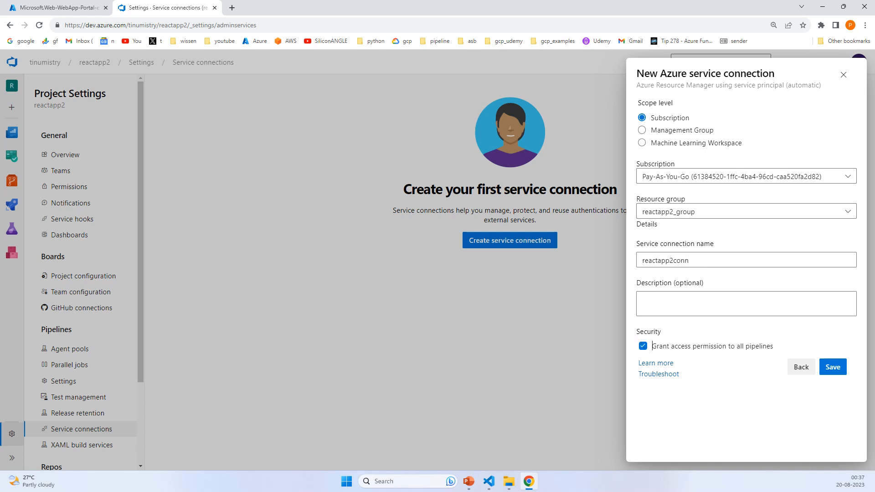
left_click(835, 367)
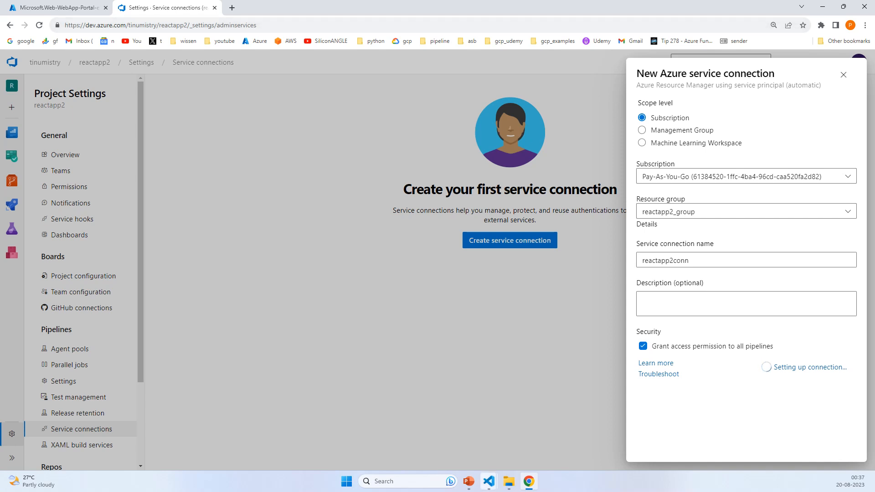
left_click(488, 482)
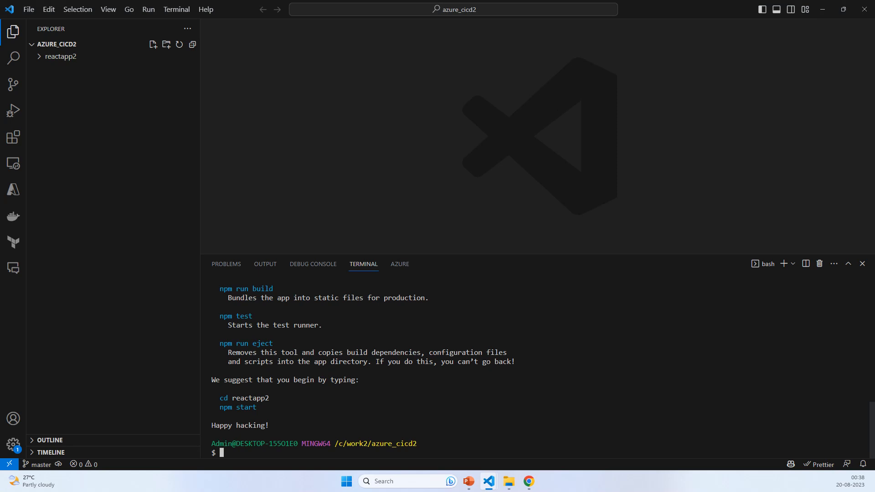
Step: Change the terminal into reactapp2/ and start the app with npm start
type("cd")
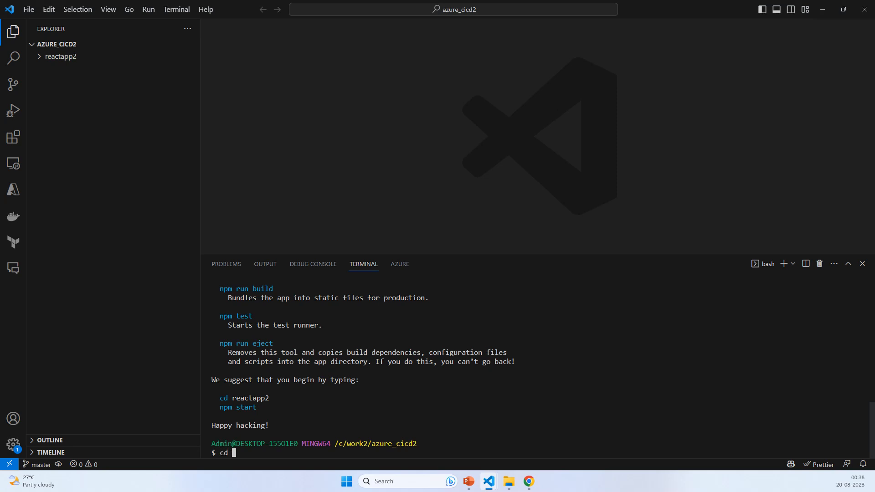
type("reactapp2/")
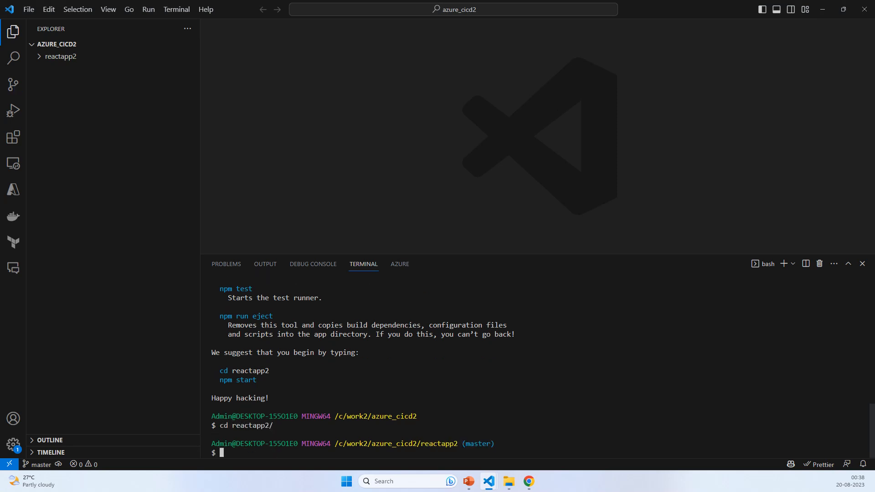
type("npm start")
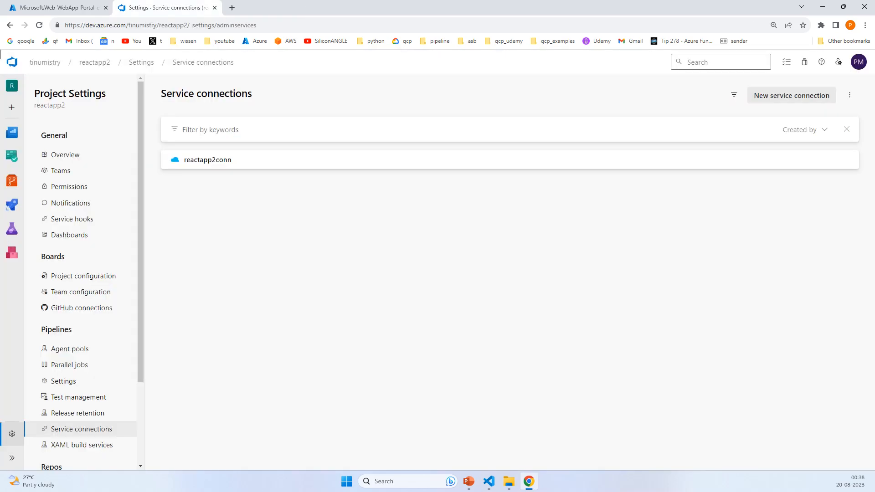
left_click(487, 481)
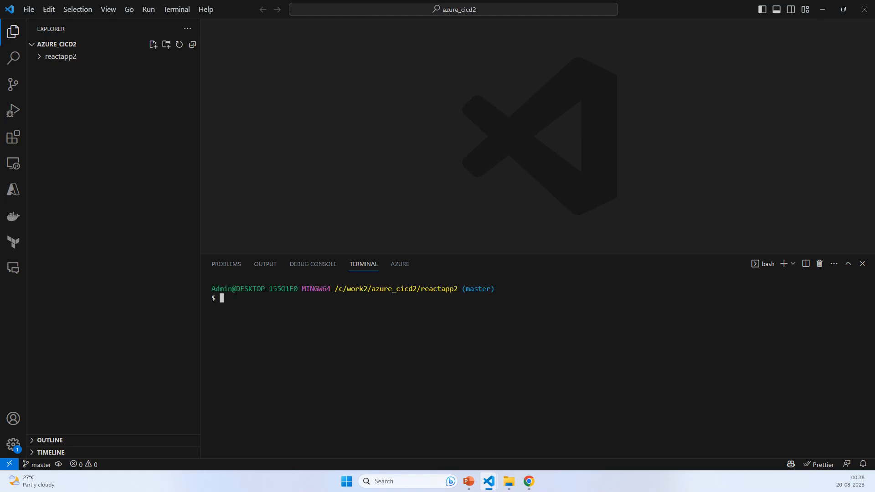
Step: Create a new file azure-pipelines.yml in the reactapp2 folder
left_click(60, 56)
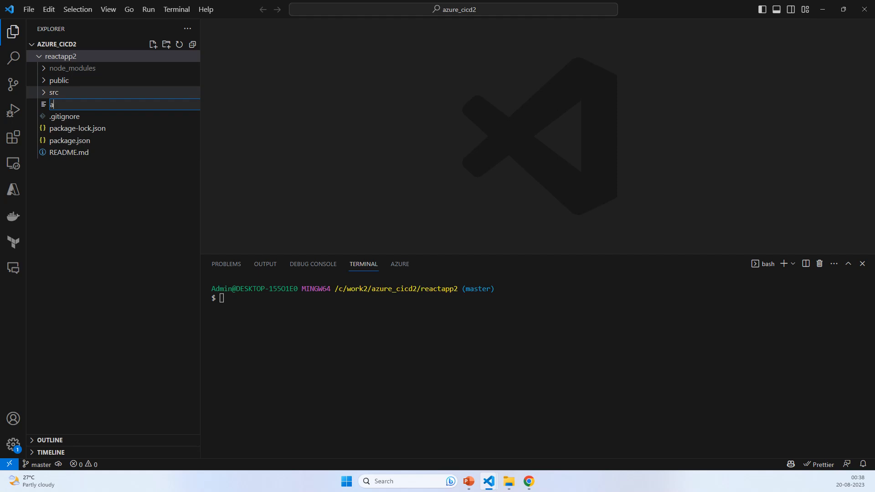
type("zure")
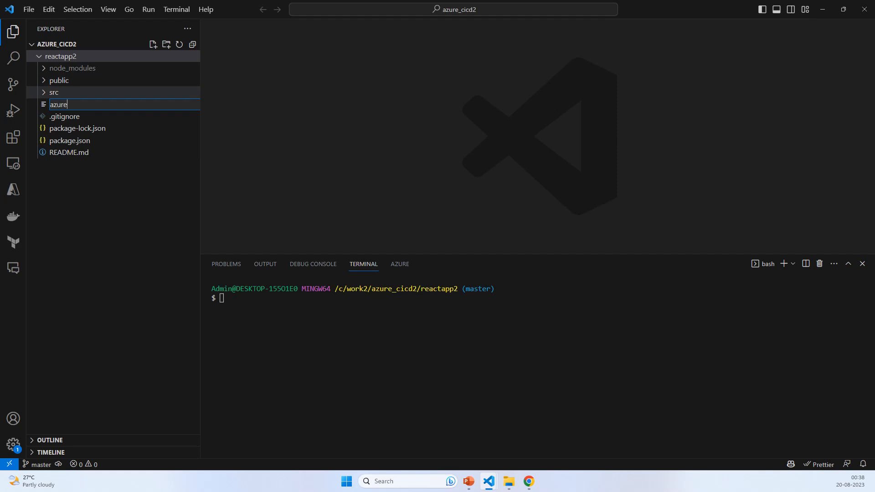
type("-pip")
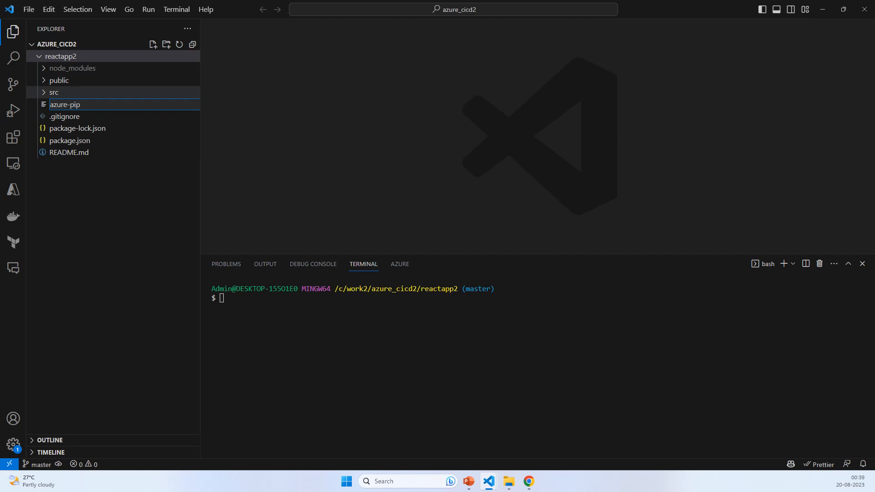
type("elines")
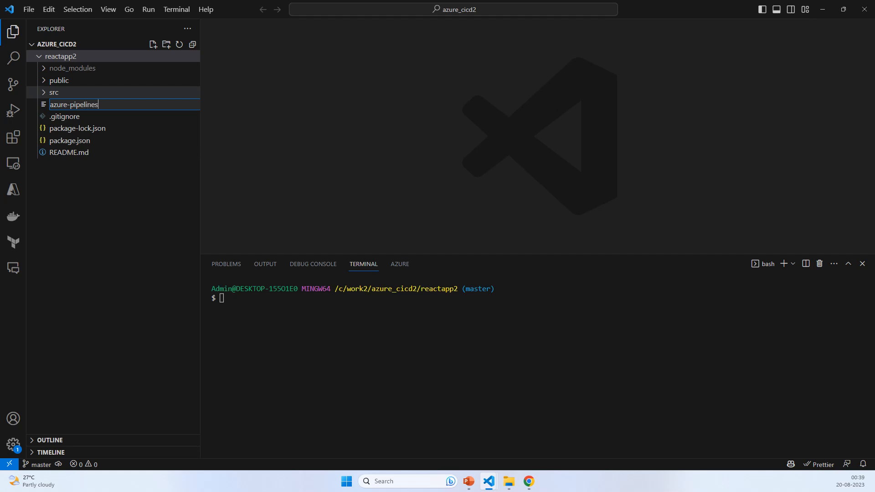
key("Enter")
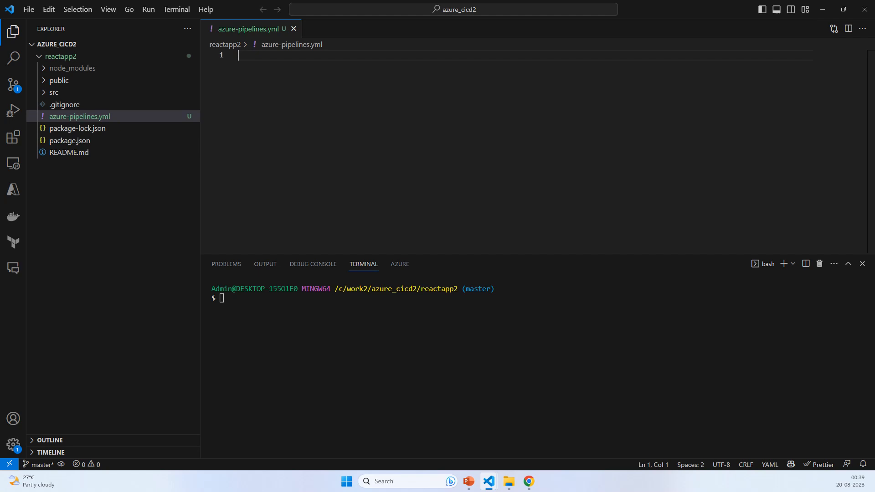
Step: Add header comments describing the azure pipeline and the Microsoft docs link
type("#")
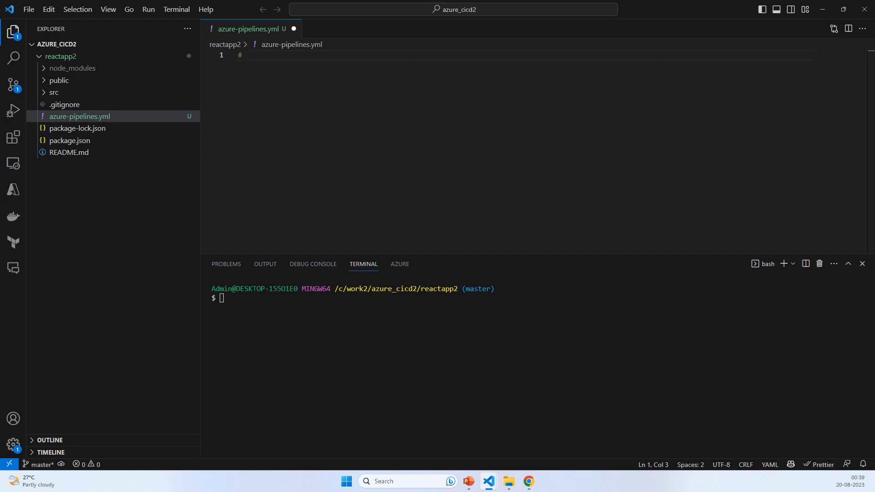
type("create")
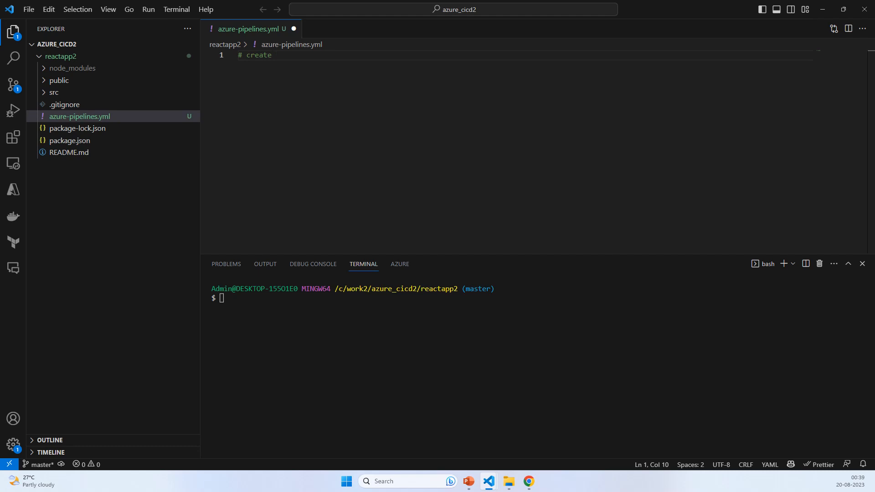
type("azu")
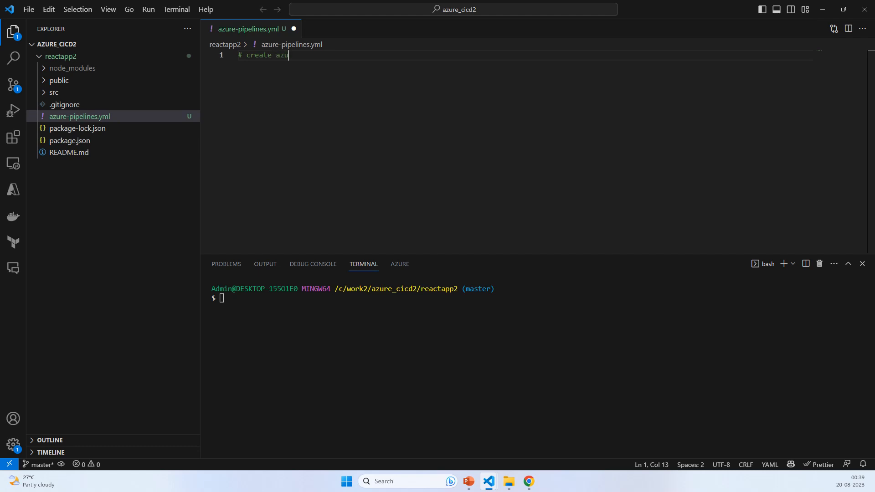
type("re pipeline for cre")
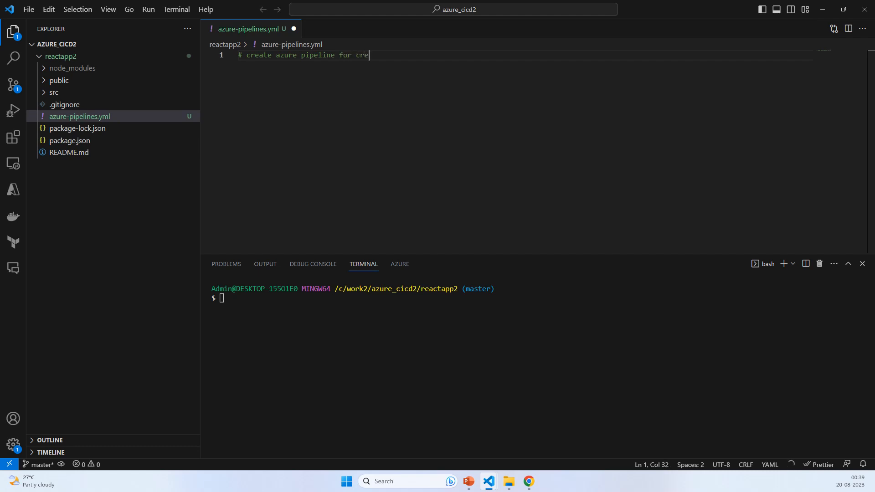
type("ate react app")
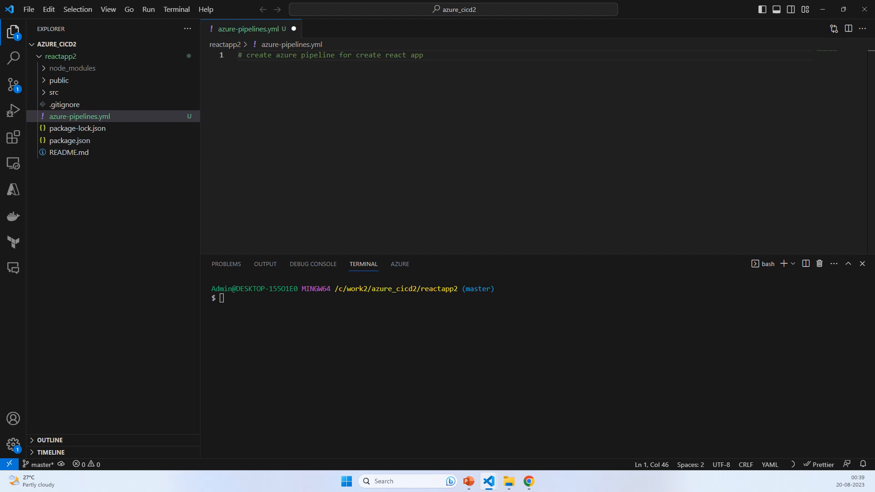
type("# https://docs.microsoft.com/en-us/azure/devops/pipelines/ecosystems/javascript?view=azure-devops&tabs=code")
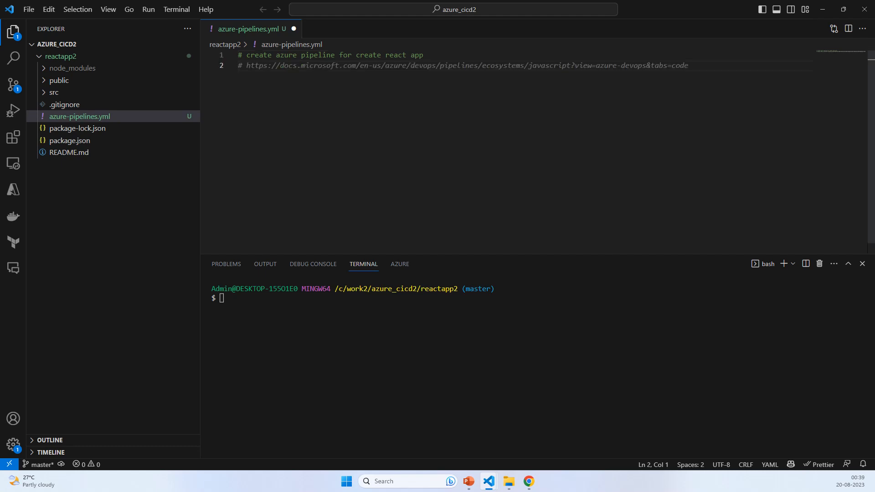
left_click(241, 66)
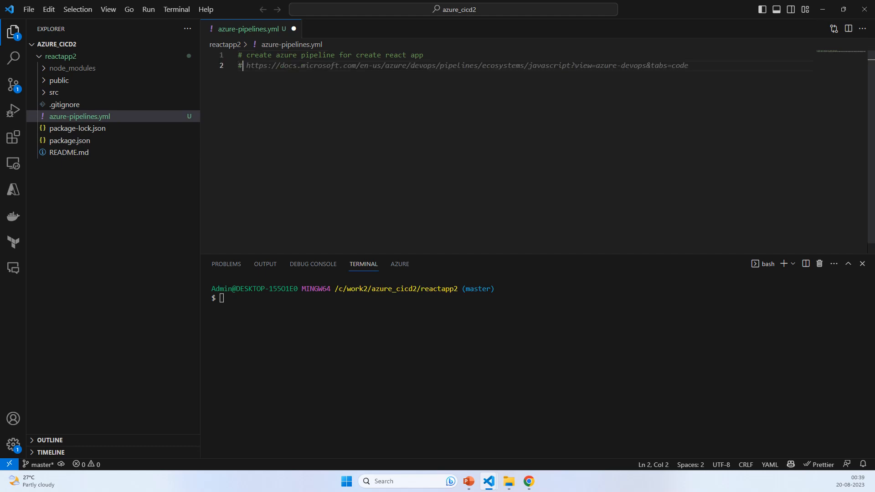
type("auzre")
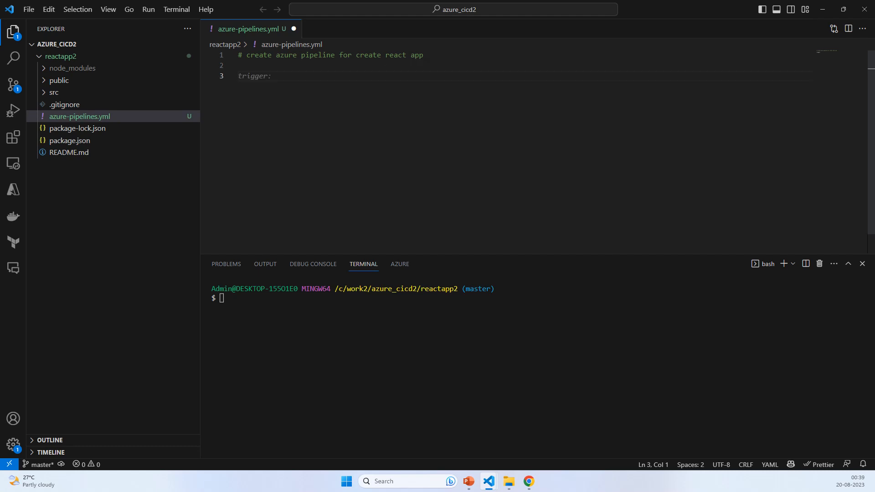
Step: Define the master trigger, ubuntu-latest pool, Node 18.x task and 'npm install and build' script, then save
type("- master")
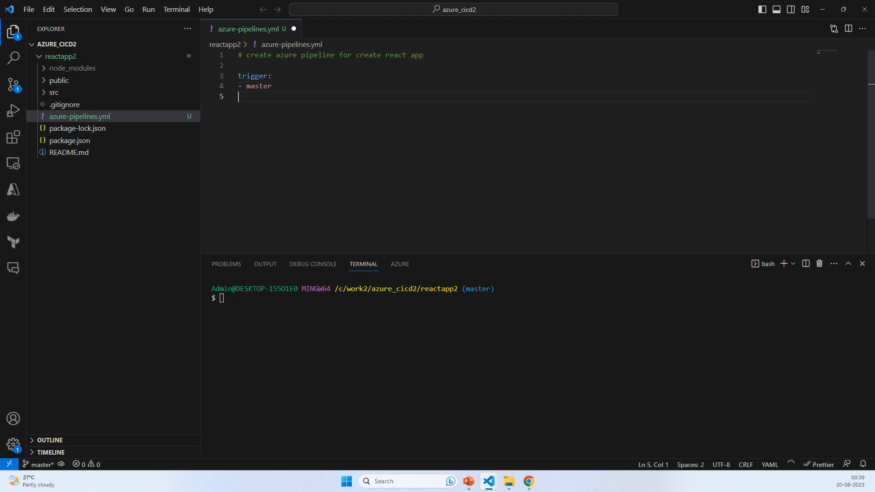
type("pool:")
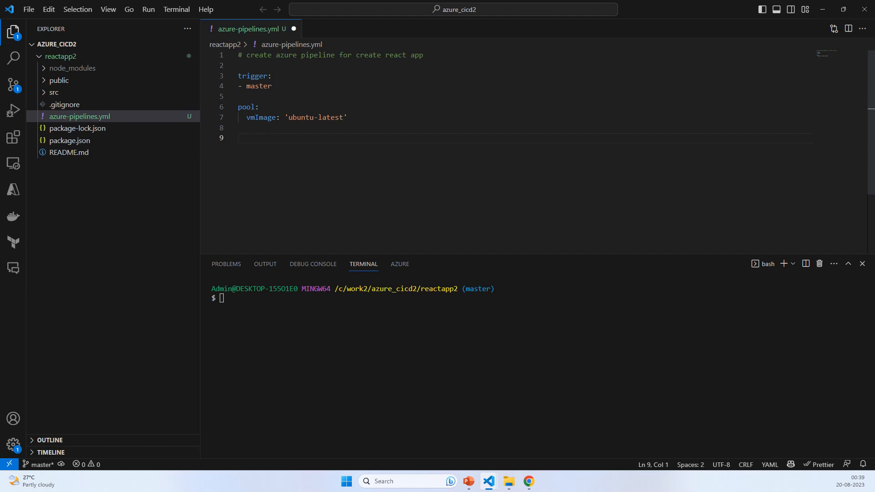
type("steps:")
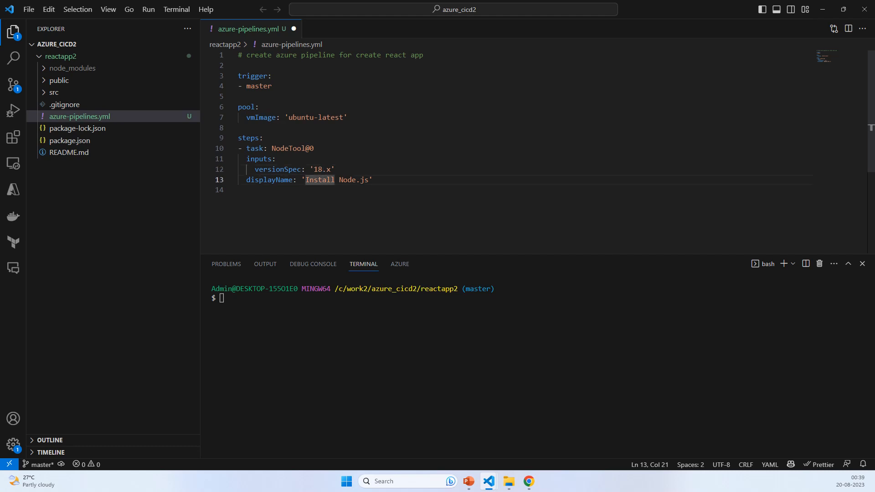
key("Enter")
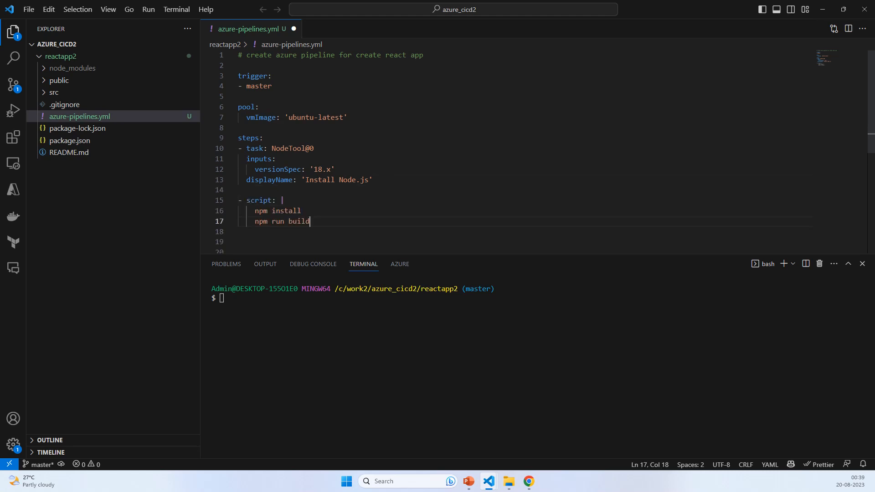
key("Ctrl+s")
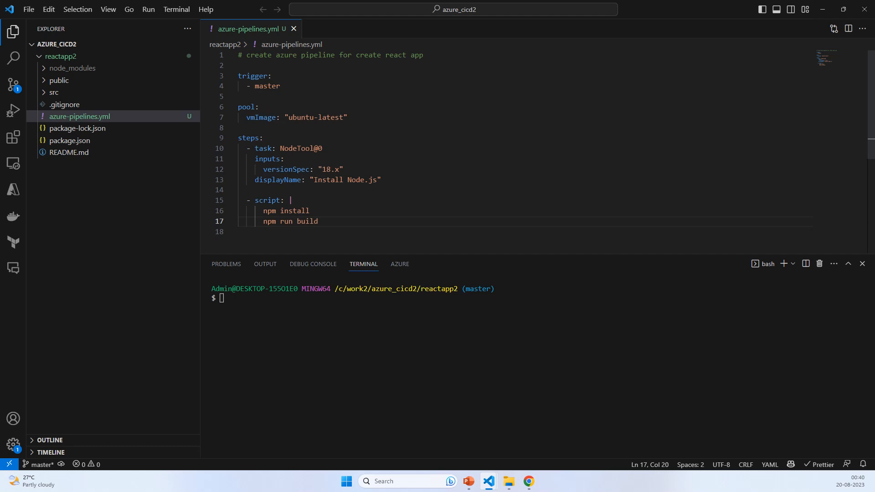
type("displayName: \"npm install and build\"")
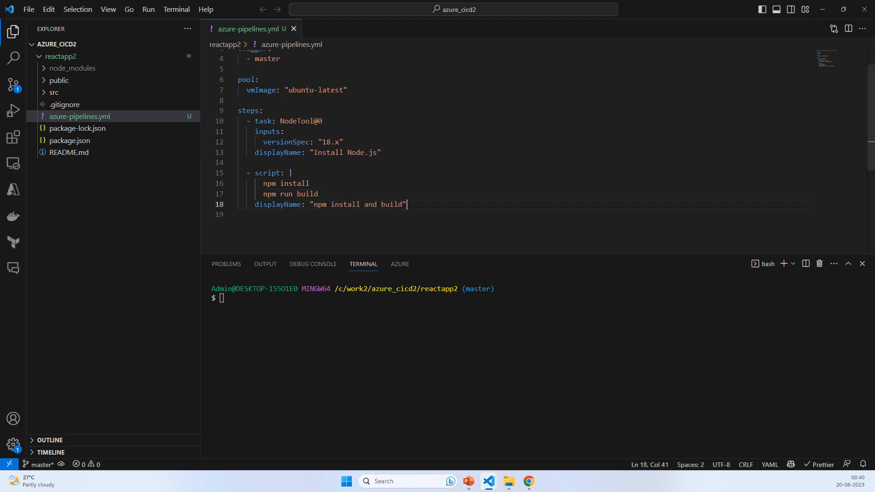
scroll("down", 3)
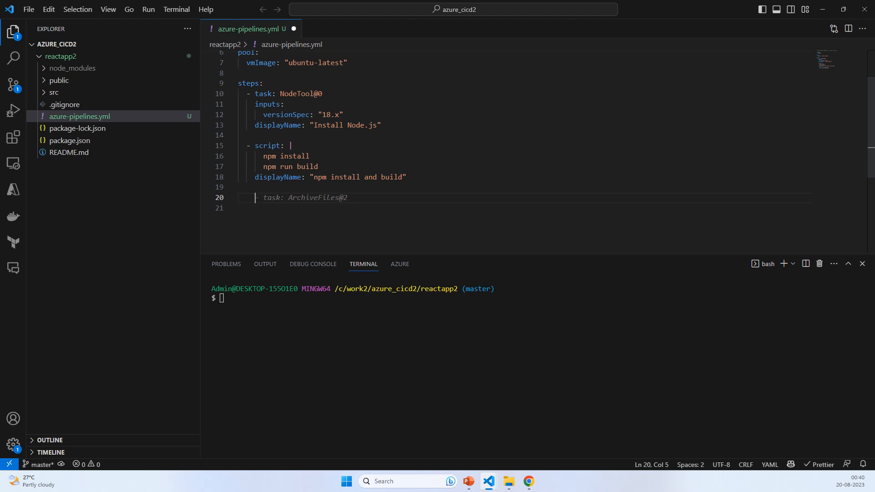
Step: Add the 'task for copy files' comment to bring up the CopyFiles@2 suggestion
type("#")
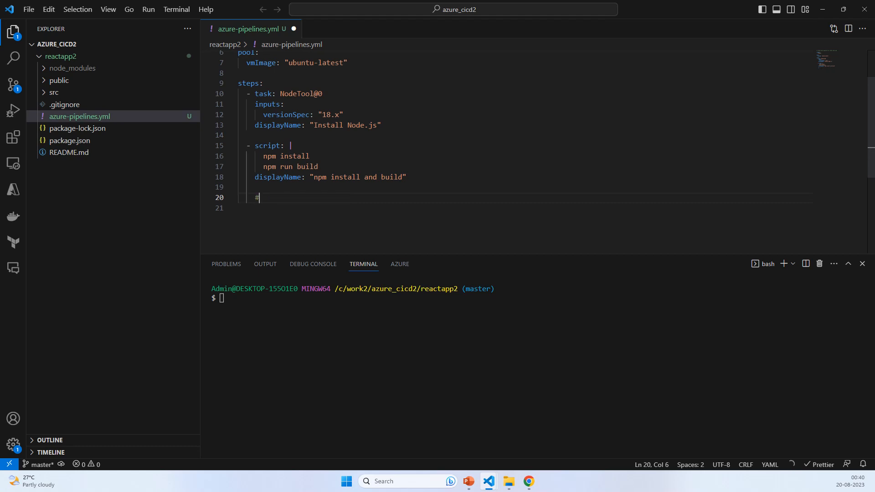
type("copy build files to artifact staging directory")
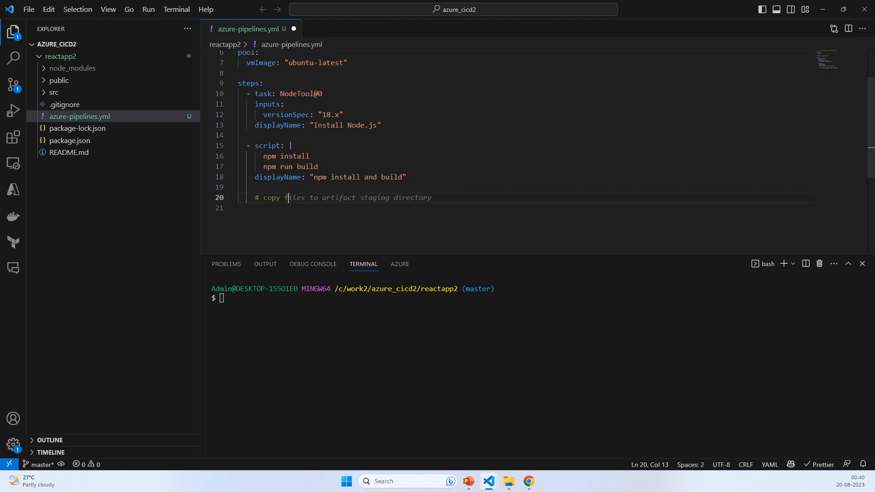
type("t")
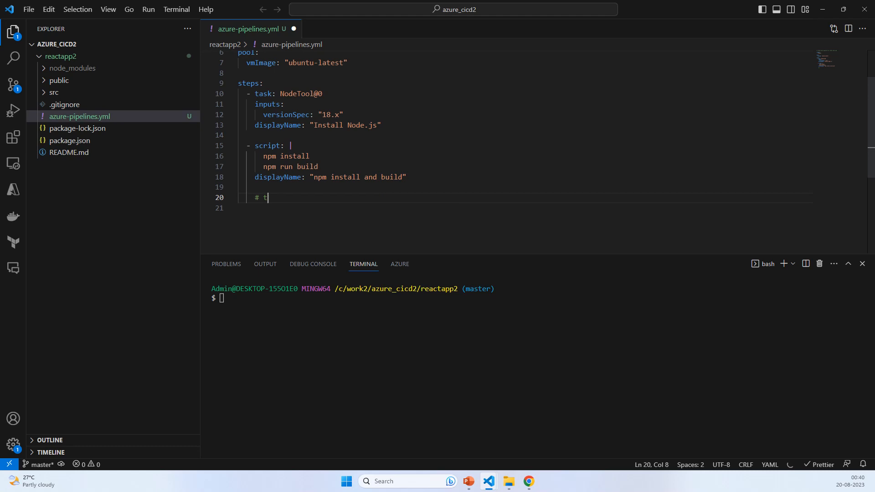
type("ask for copy")
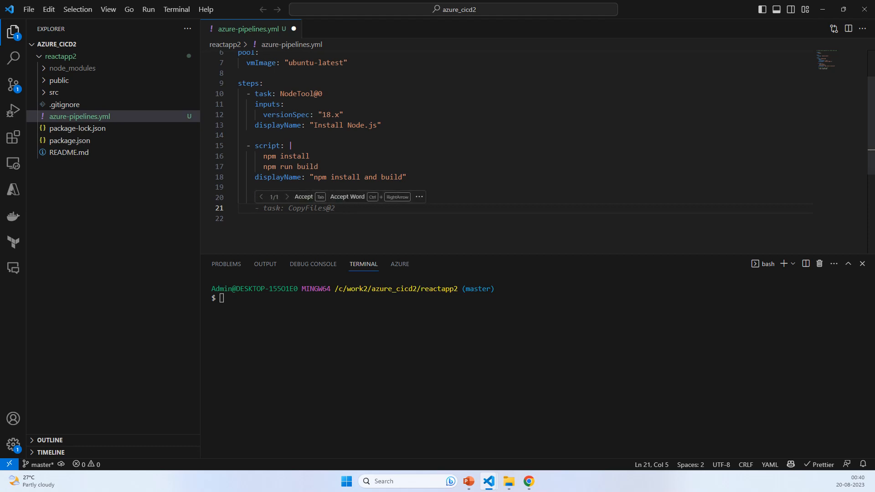
type("# task for copy files")
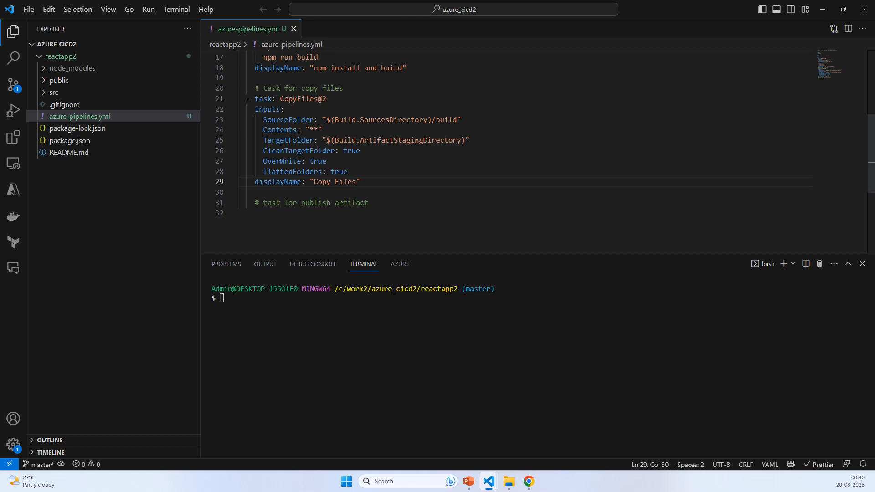
Step: Replace the suggested CopyFiles@2 inputs with contents: "build/**"
double_click(394, 120)
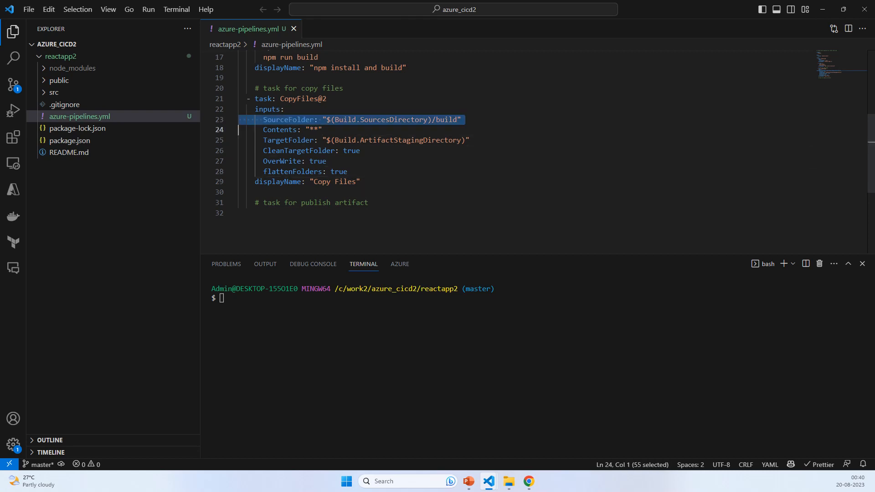
key("Delete")
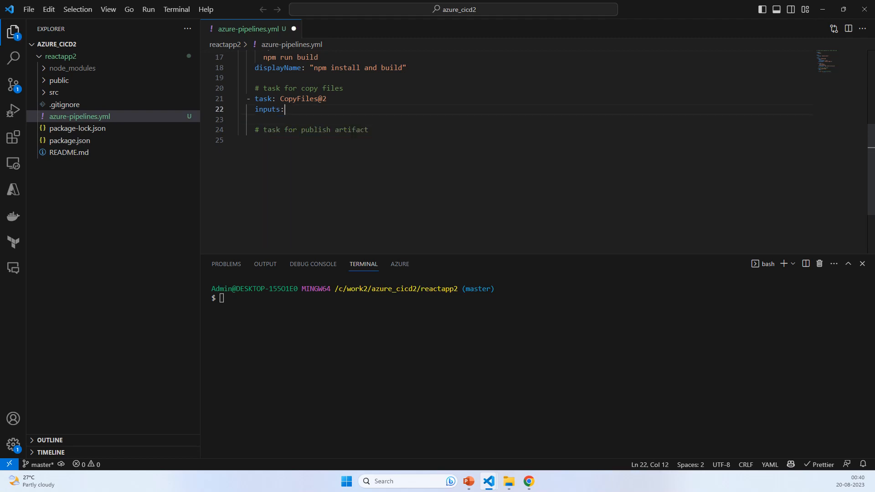
type("contents: \"build/**\"")
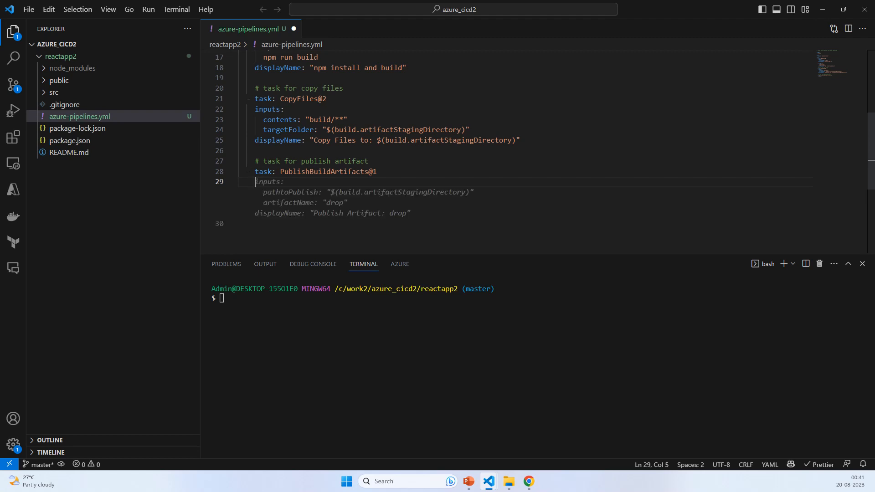
key("Ctrl+s")
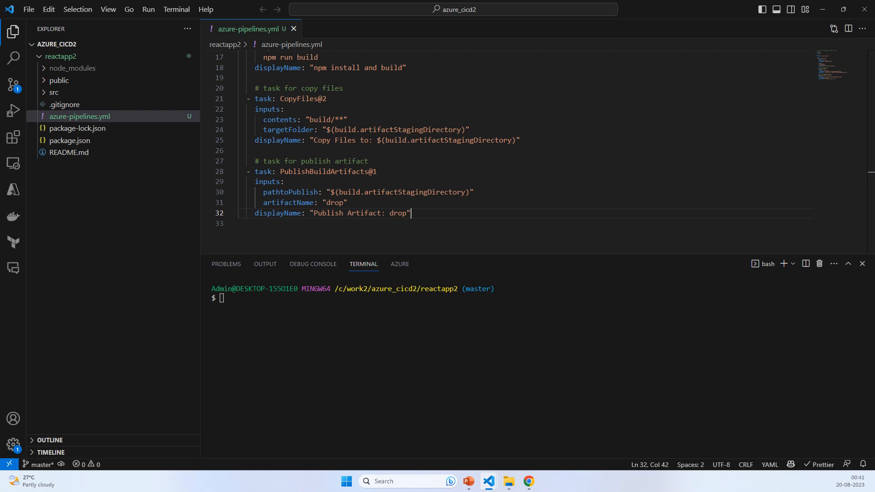
double_click(336, 202)
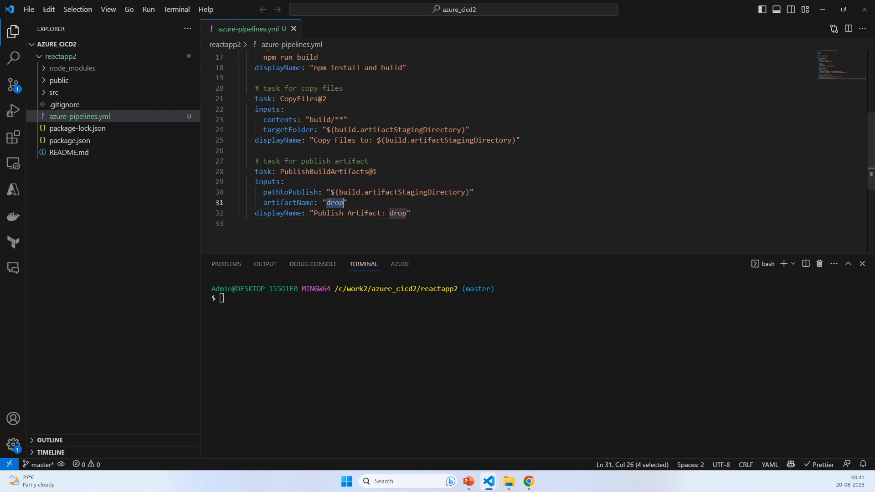
type("wwwroot")
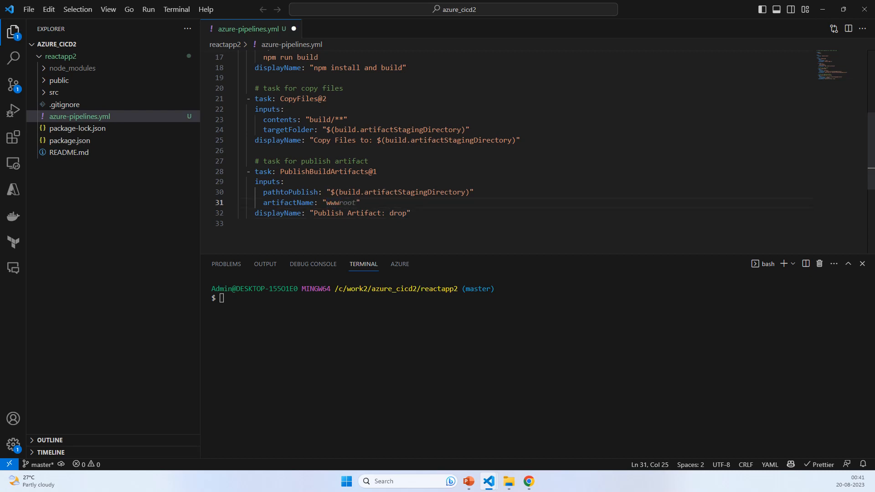
key("Backspace")
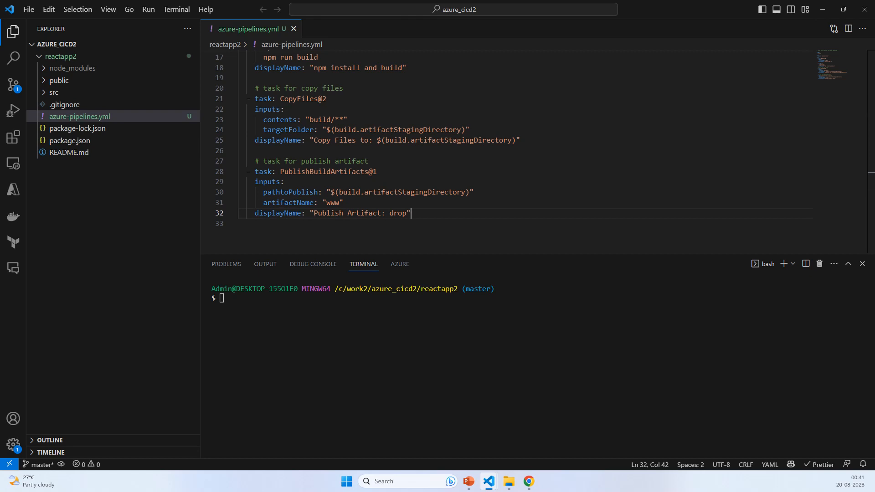
key("Enter")
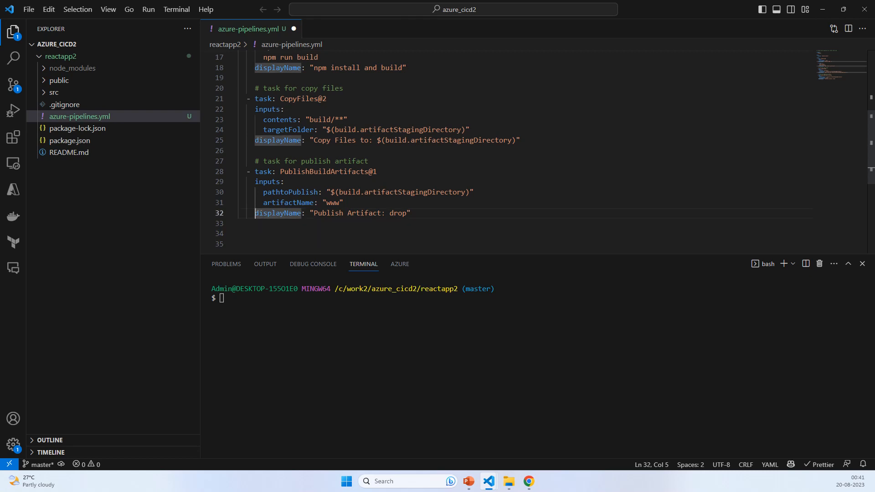
Step: Add the archive files comment and an ArchiveFiles@2 task, plus a publish artifact comment
type("#")
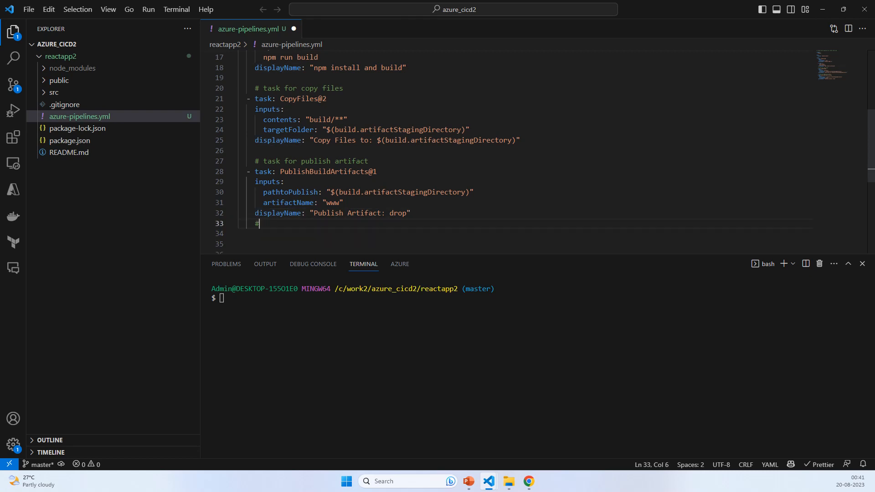
type("task for arc")
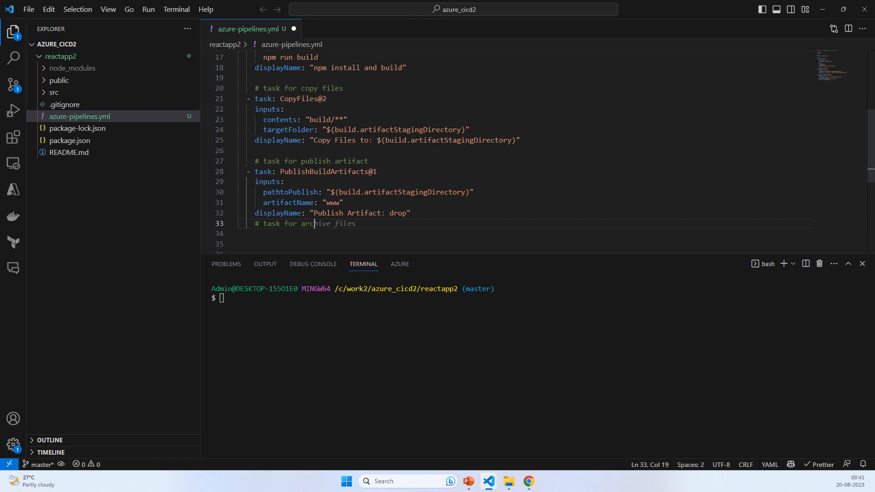
key("Enter")
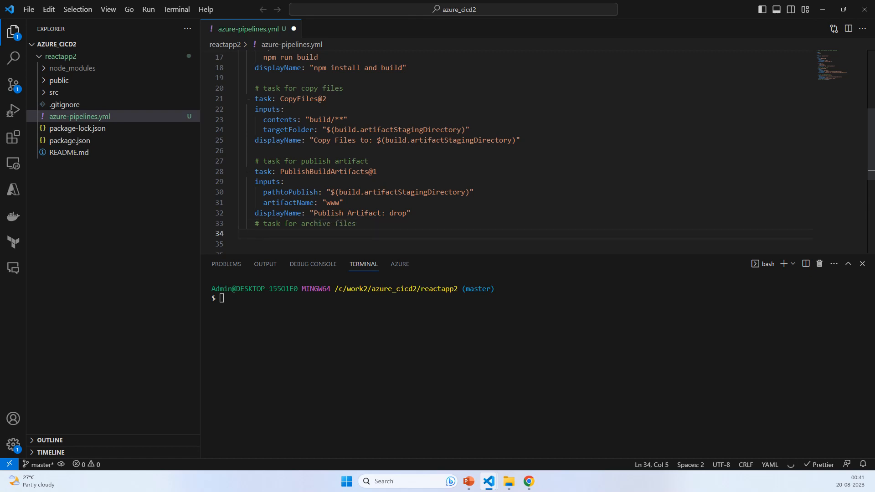
type("- task: ArchiveFiles@2")
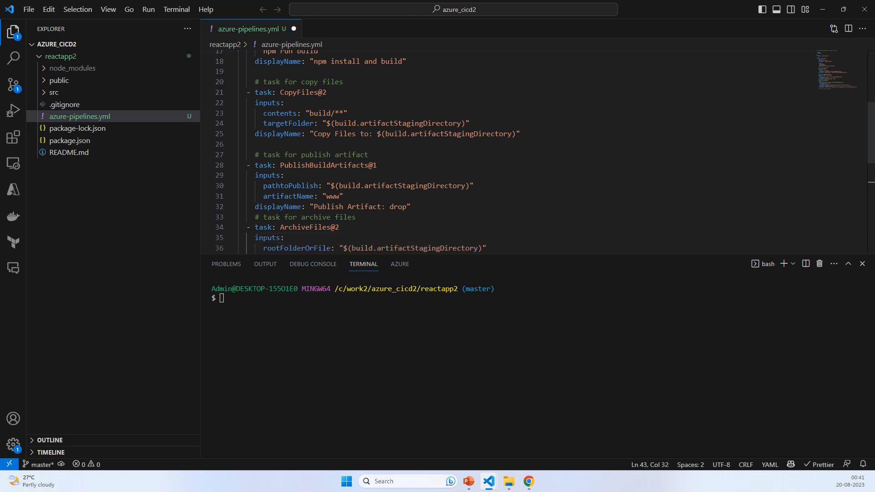
type("# task for publish artifact")
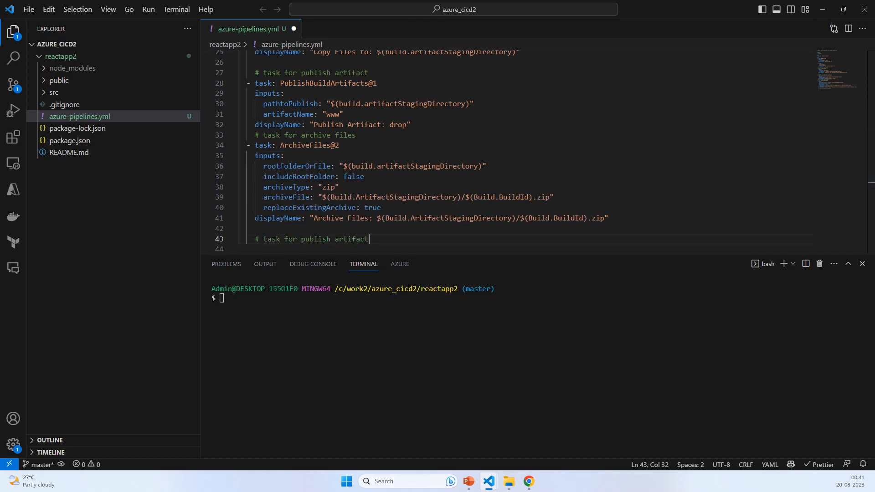
Step: Point the archive rootFolderOrFile at the staging /build/ folder and start the Azure web app comment
double_click(374, 208)
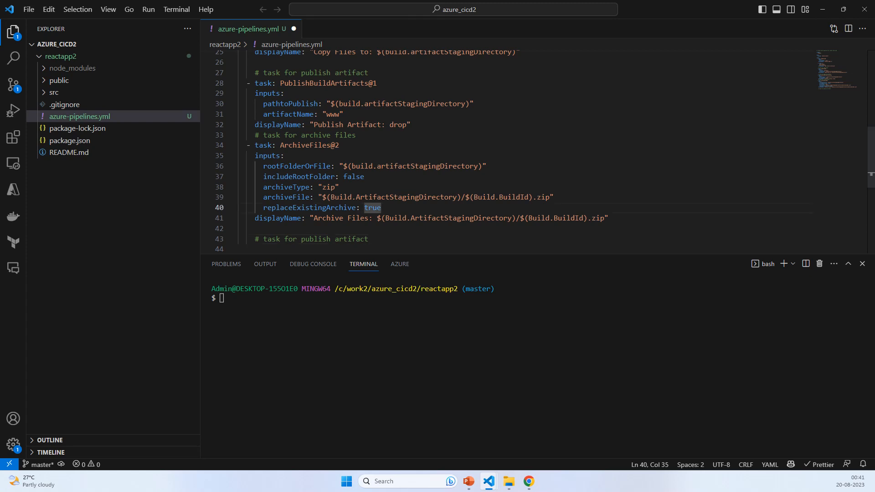
key("Delete")
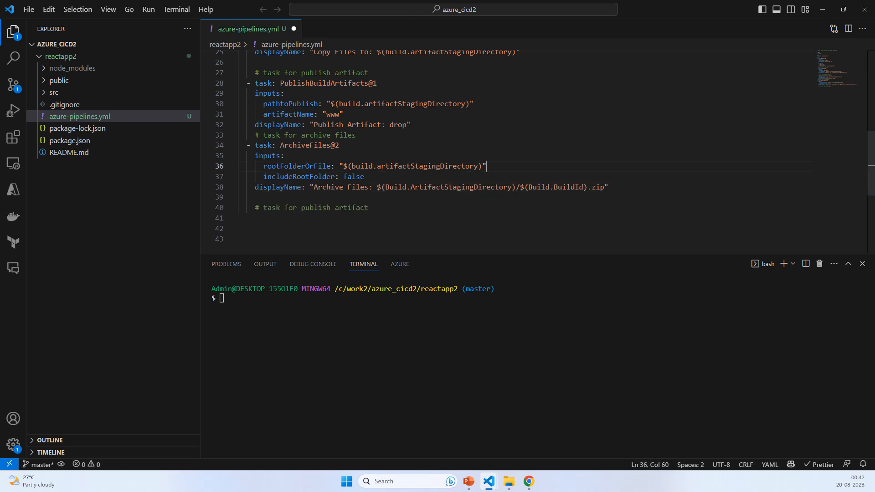
type("/bui")
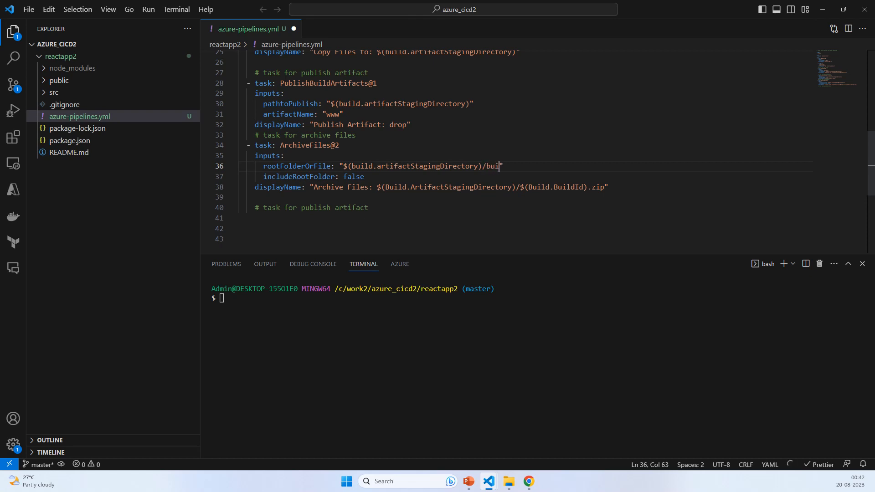
type("ld/")
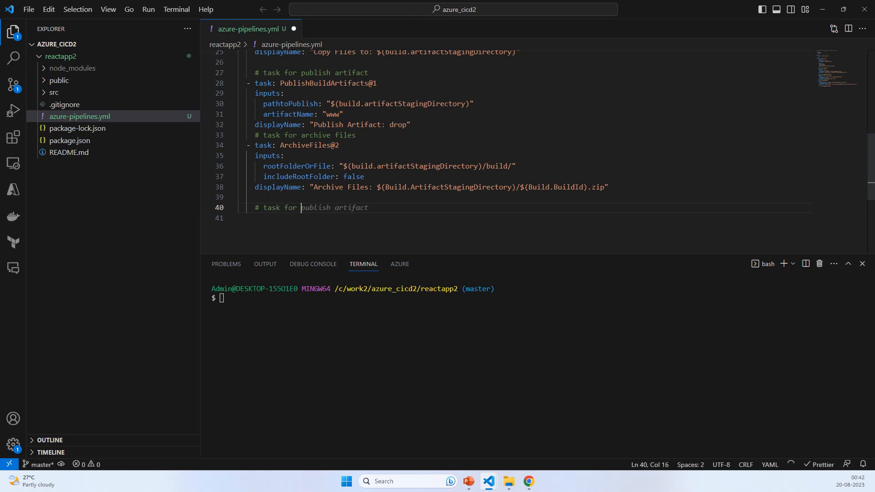
type("azure web app deploy")
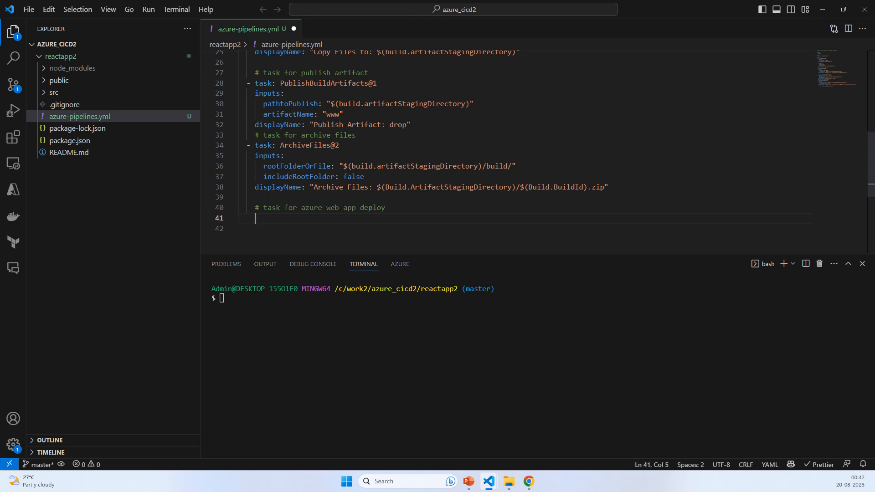
Step: Add an AzureWebApp@1 task with inputs targeting app name reactapp2 on webAppLinux
type("- task: AzureWebApp@1")
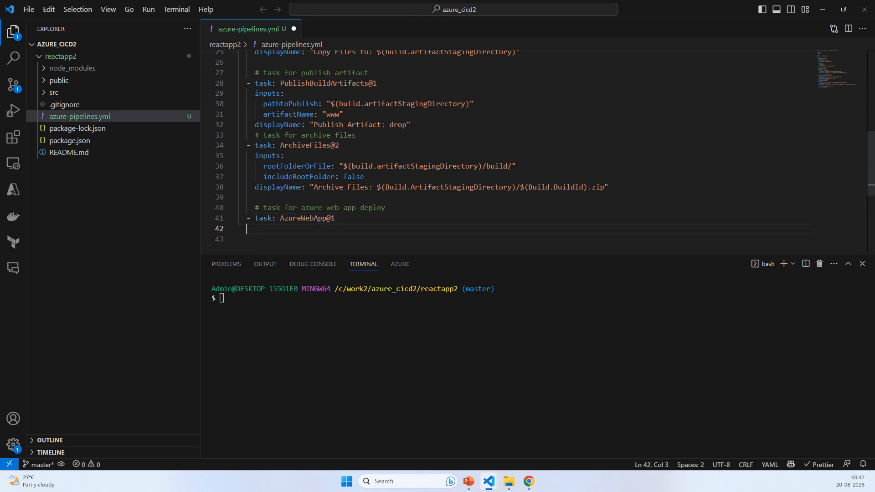
type("inputs:")
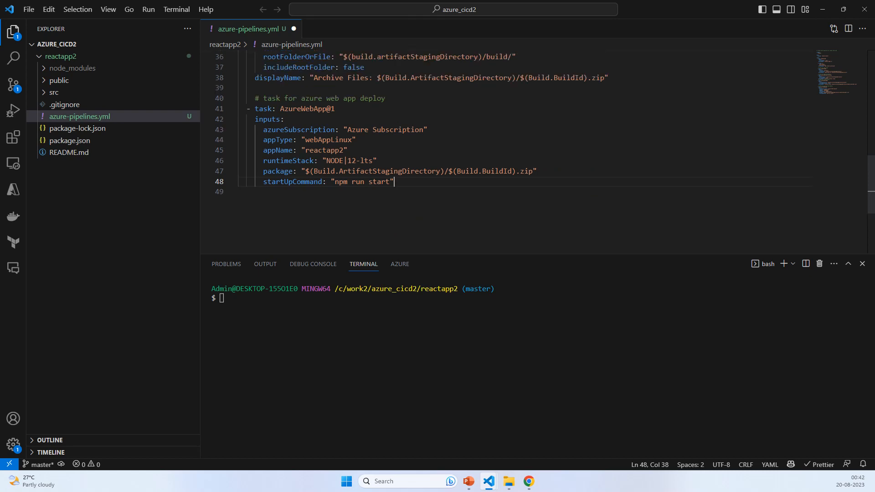
double_click(325, 150)
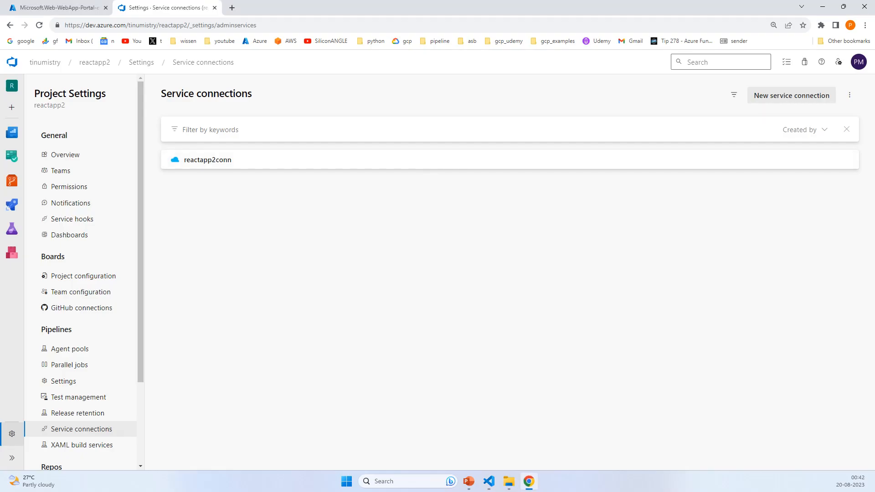
Step: Look up the project's service connections in Azure DevOps and confirm the web app deployment
left_click(488, 482)
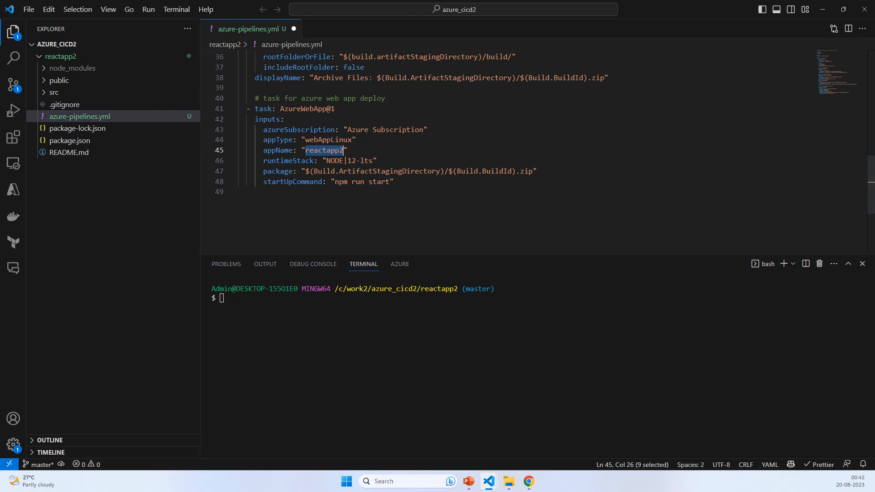
left_click(530, 481)
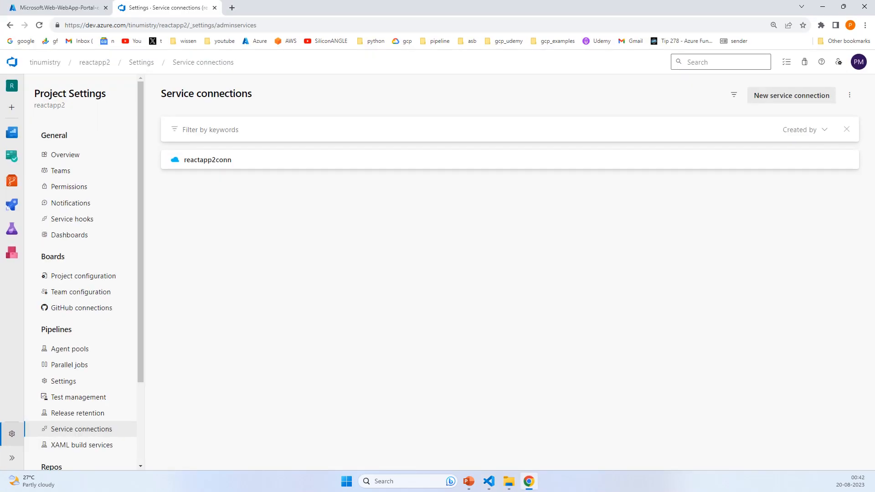
left_click(51, 8)
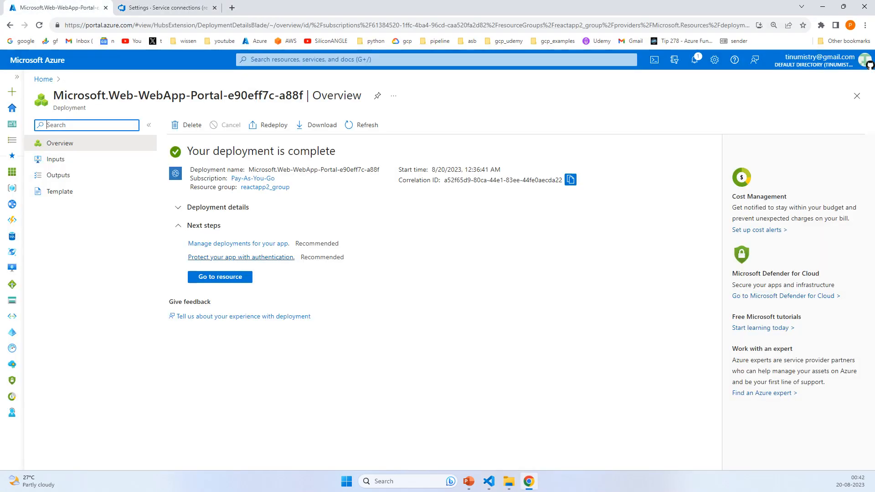
left_click(220, 277)
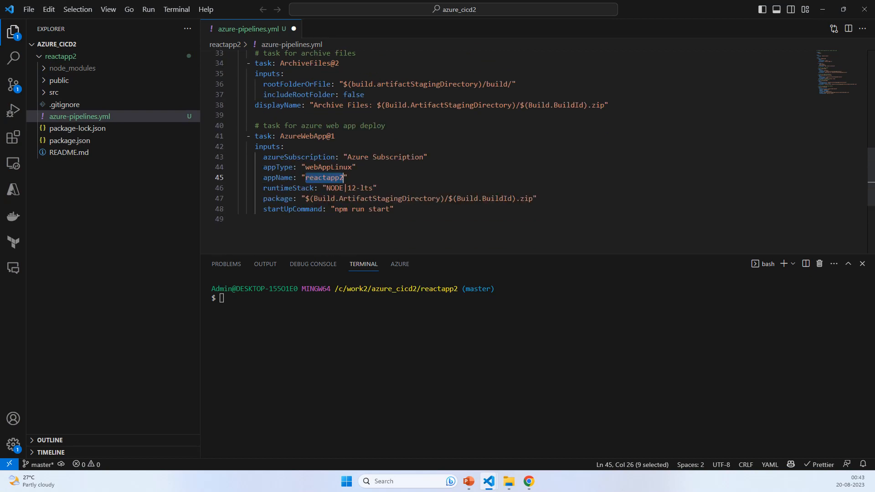
Step: Replace the placeholder azureSubscription value with the reactapp2conn service connection
double_click(381, 157)
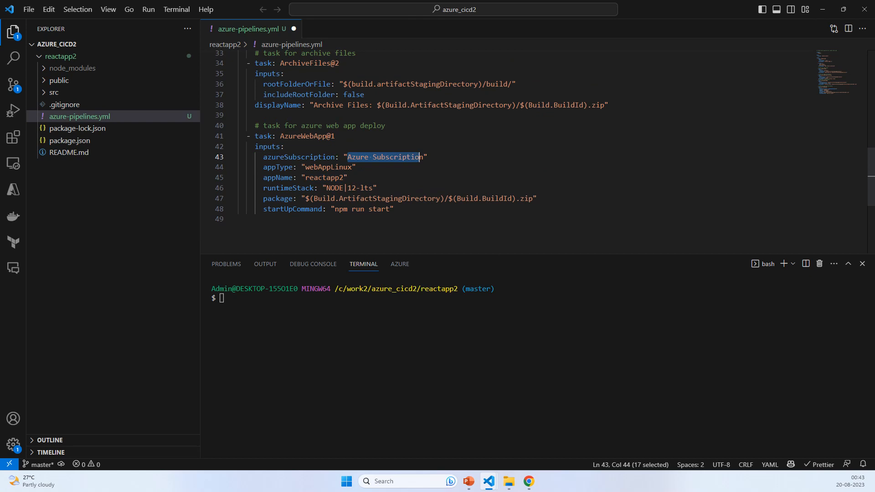
key("Delete")
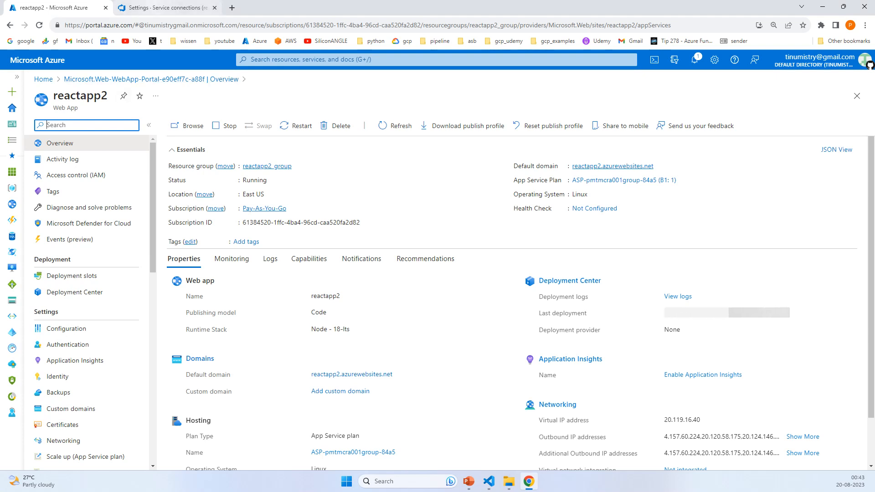
left_click(157, 7)
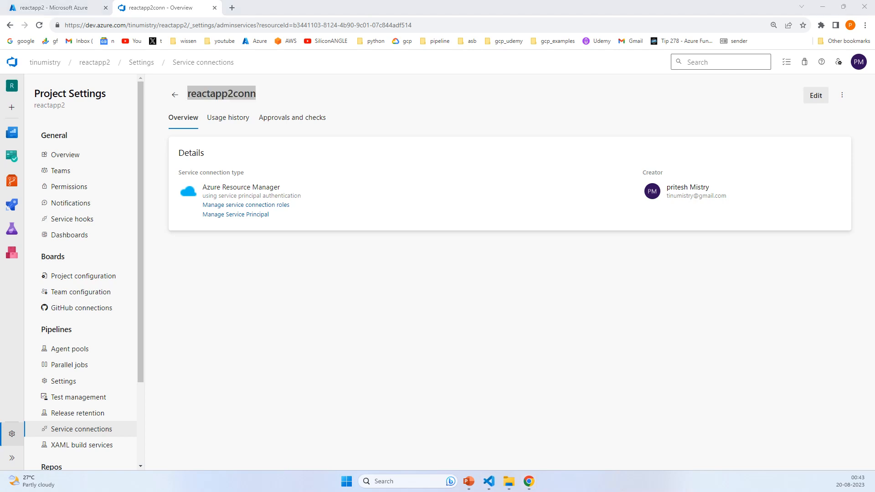
left_click(488, 481)
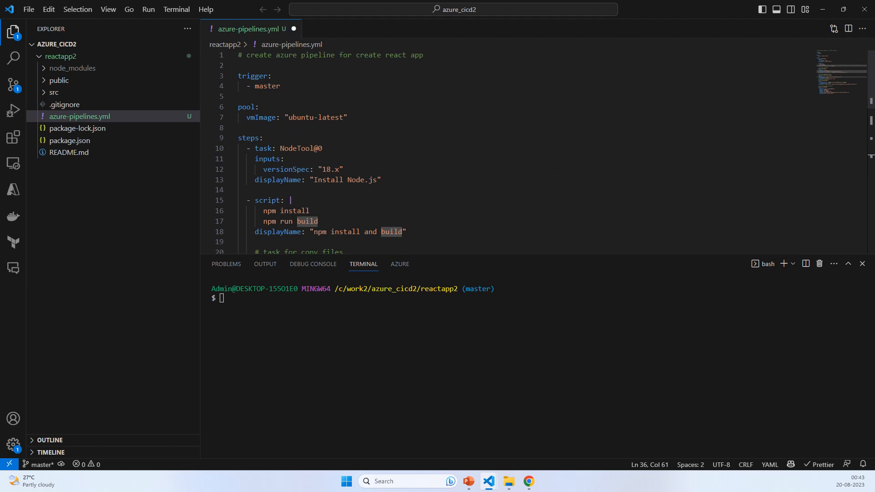
Step: Initialise git, add the Azure DevOps reactapp2 remote and stage all files
scroll("down", 3)
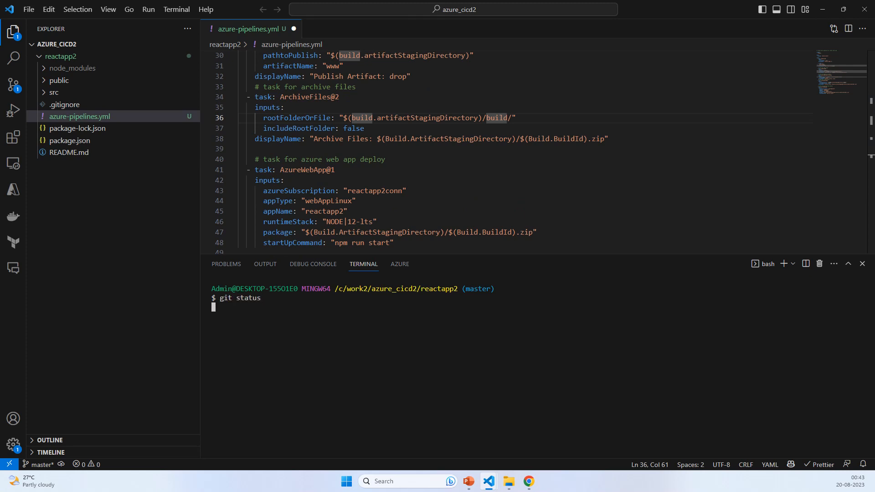
type("git")
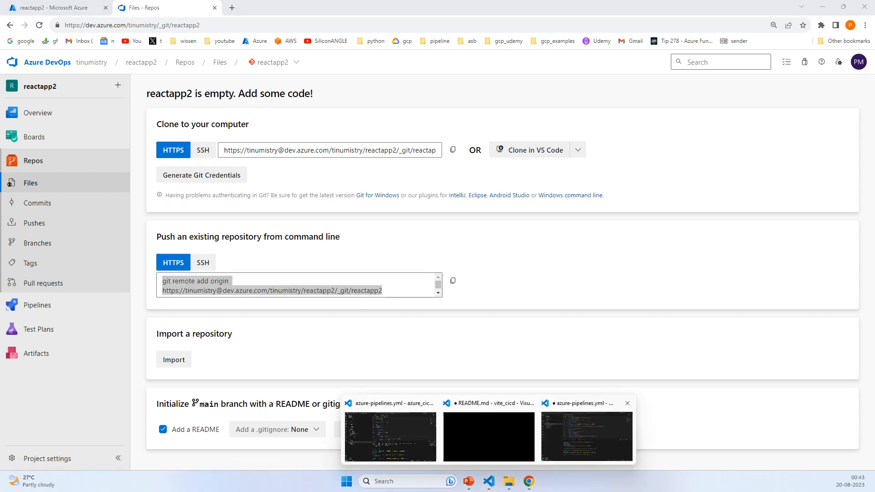
left_click(587, 437)
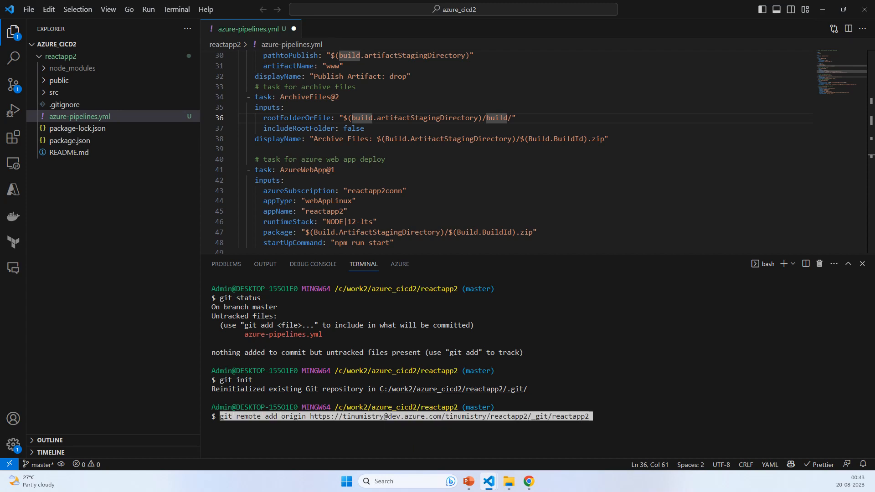
type("git a")
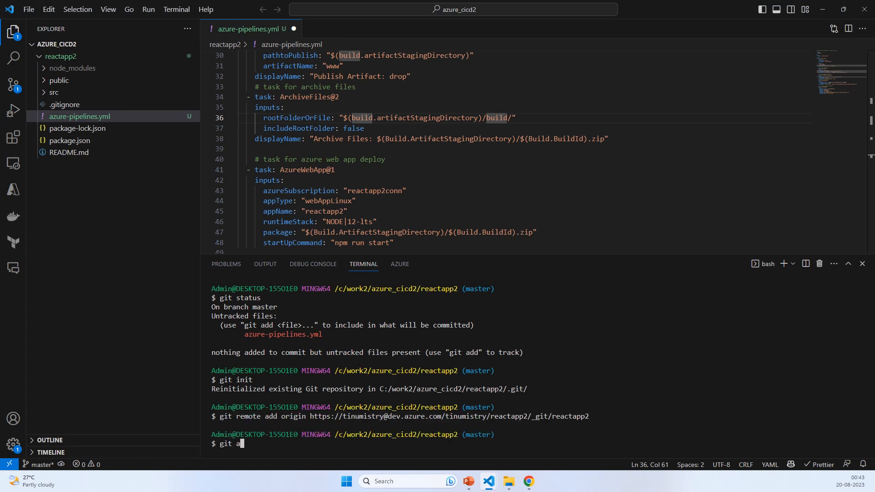
key("Enter")
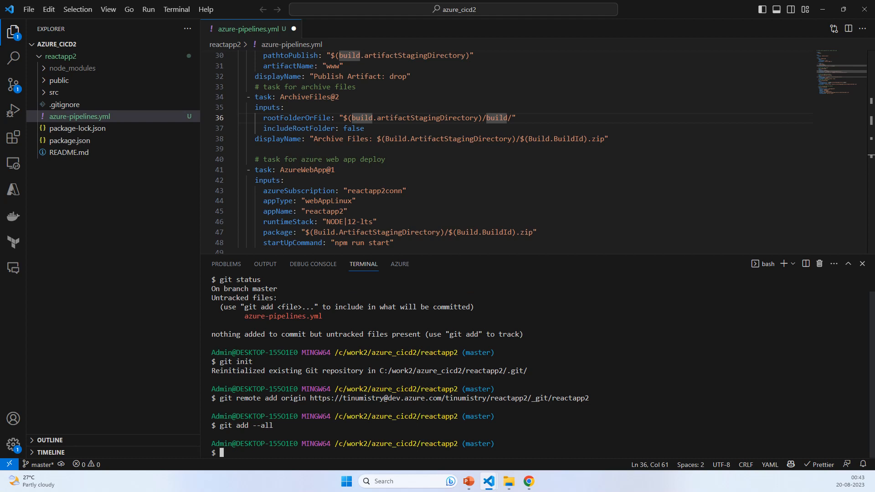
Step: Check git status and commit azure-pipelines.yml with the message "first commit"
type("git statu")
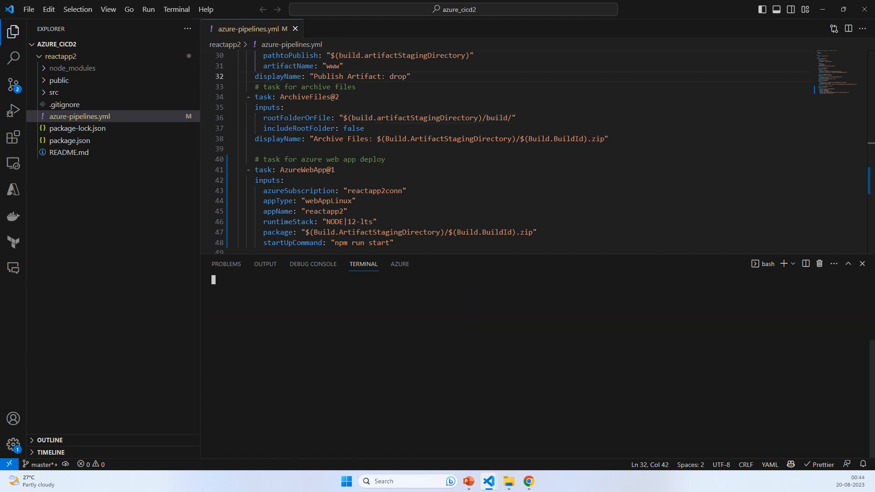
type("first")
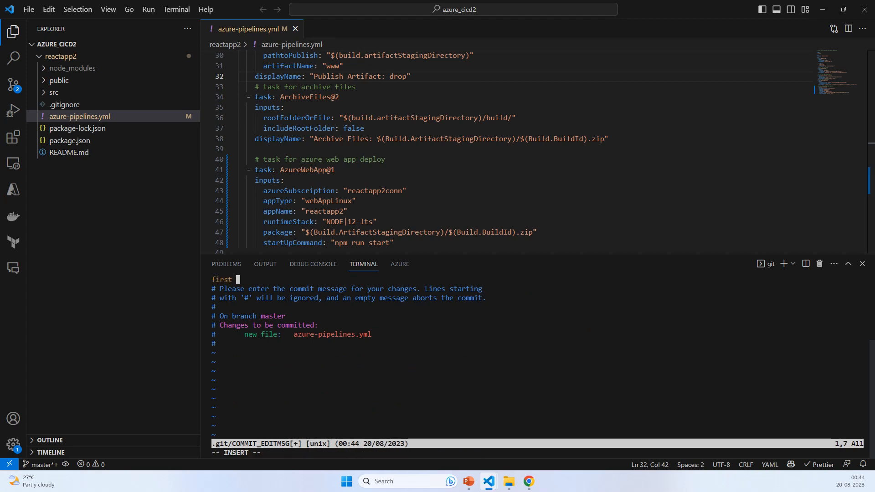
type("commit")
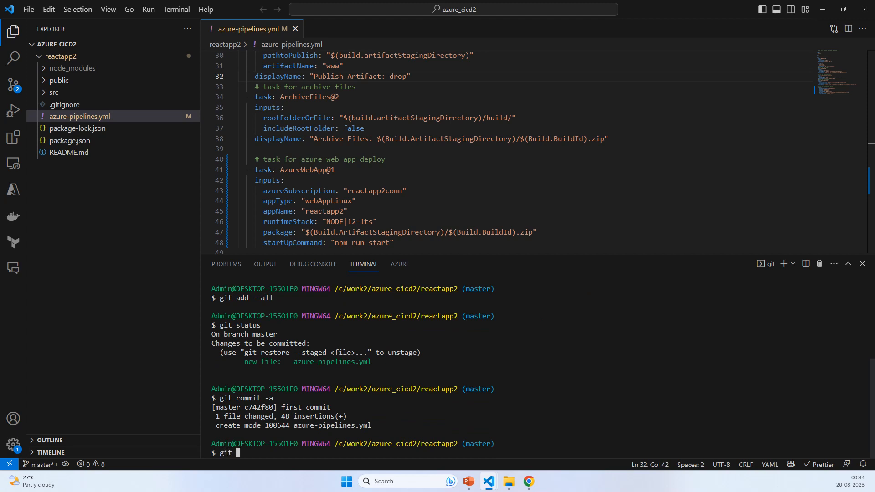
type("push")
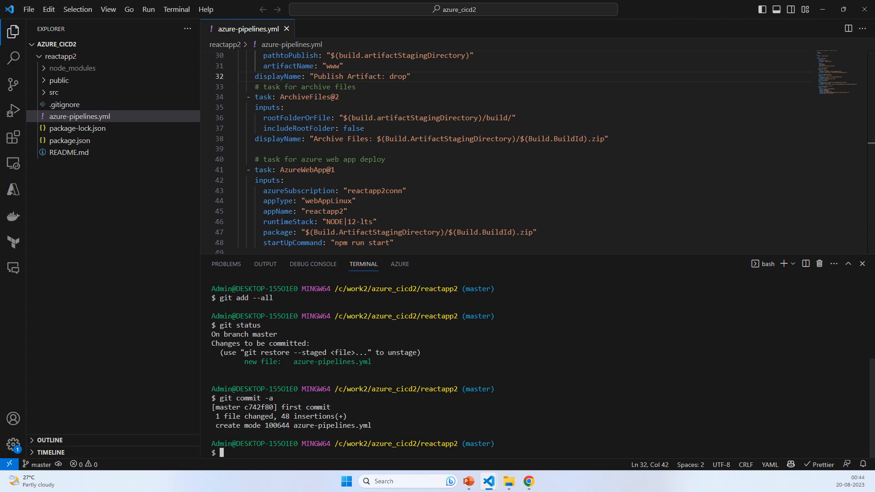
Step: Change the startUpCommand to pm2 serve /home/site/wwwroot --no-daemon --spa
scroll("down", 3)
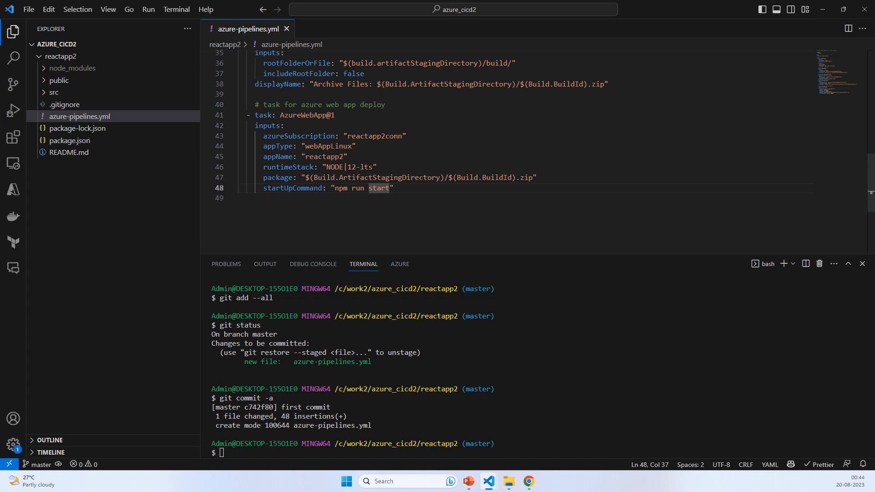
left_click_drag(389, 188, 377, 188)
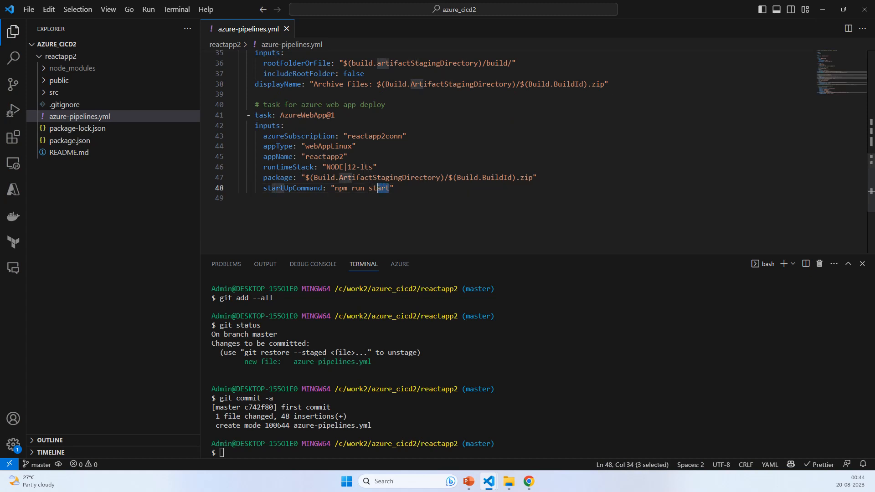
type("p")
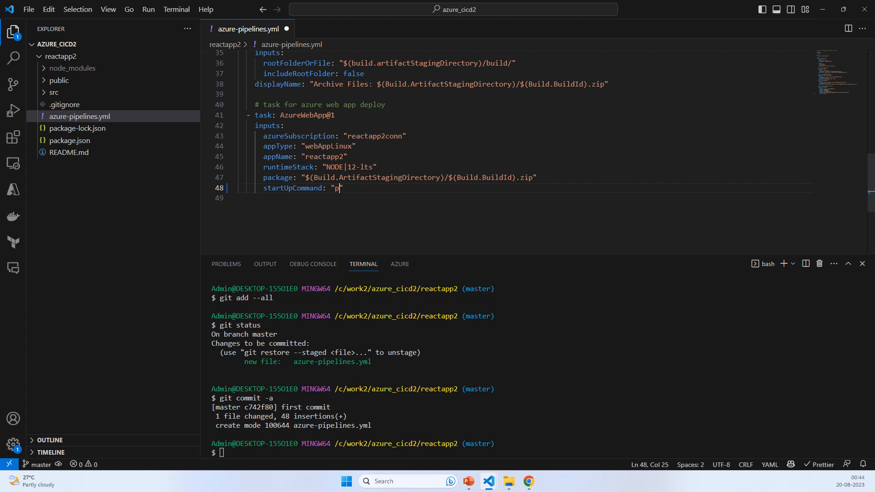
type("m2 serve /home/site/wwwroot --no-daemon --spa")
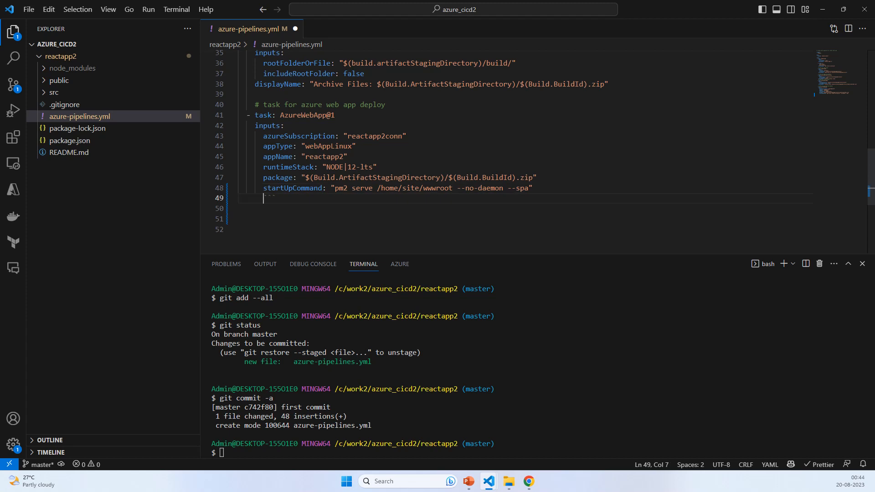
Step: Add disableCustomDeployment: true and displayName "Azure Web App Deploy: reactapp2", then check git status
type("disableCustomDeployment: true")
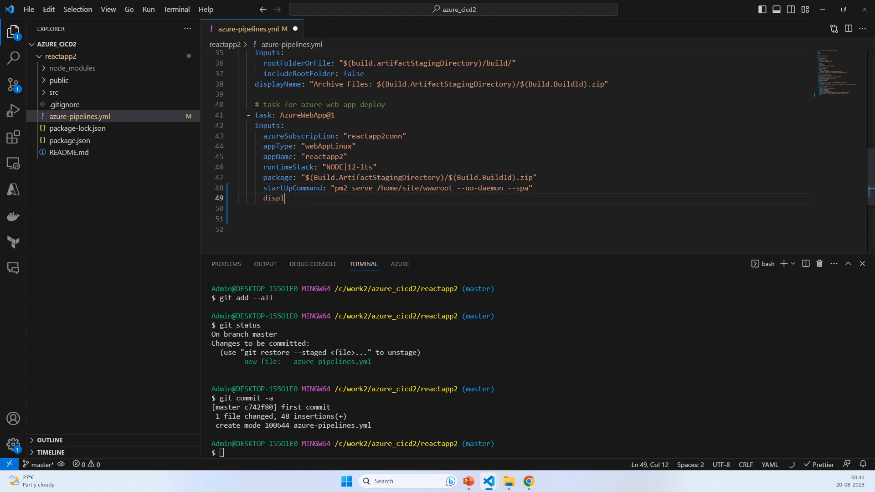
type("ayName: \"Azure Web App Deploy: reactapp2\"")
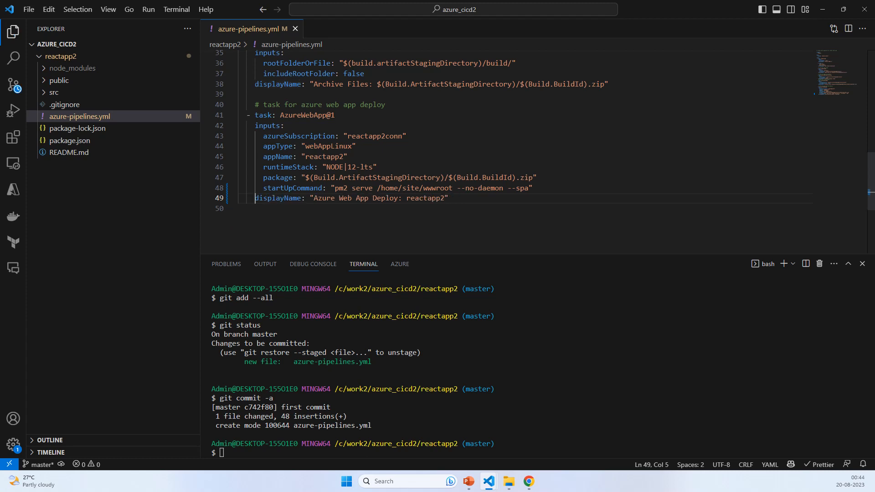
scroll("down", 3)
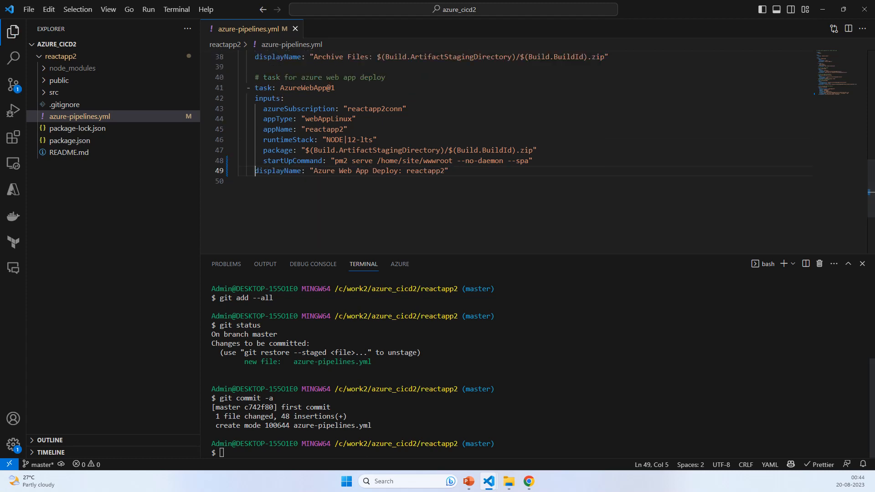
type("git status")
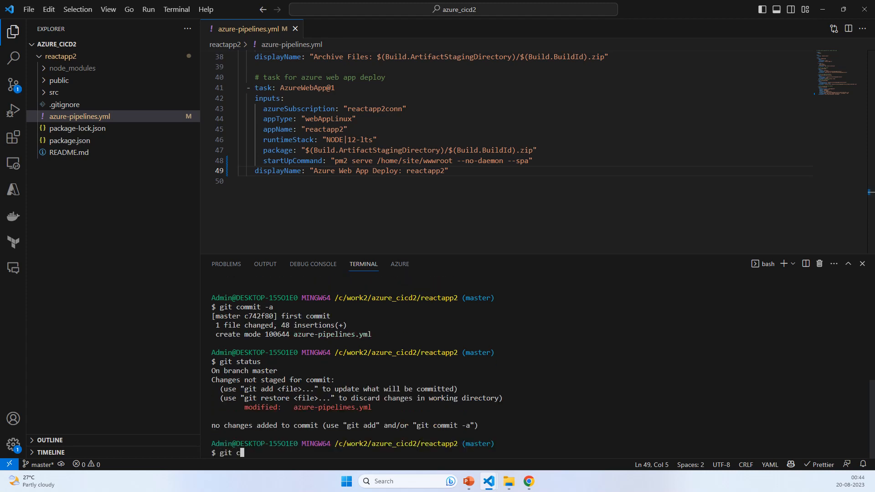
Step: Commit with the message "pipline updated" and push with --set-upstream origin master
key("Enter")
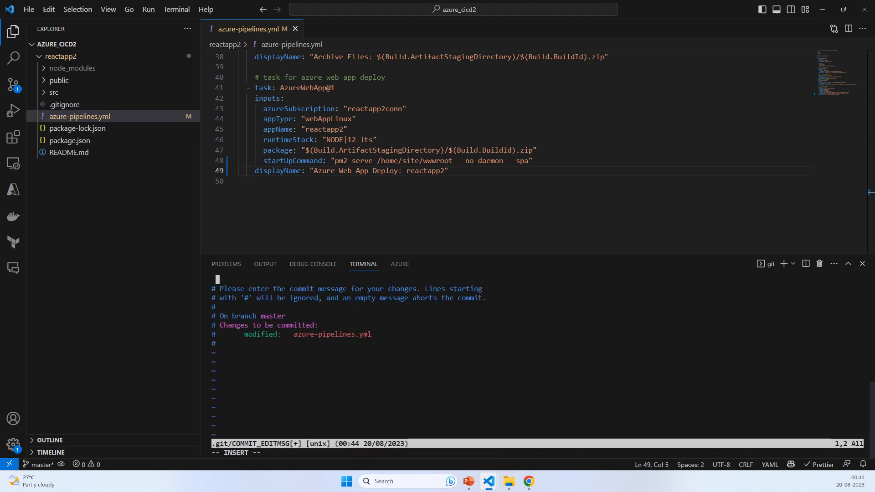
type("pipline")
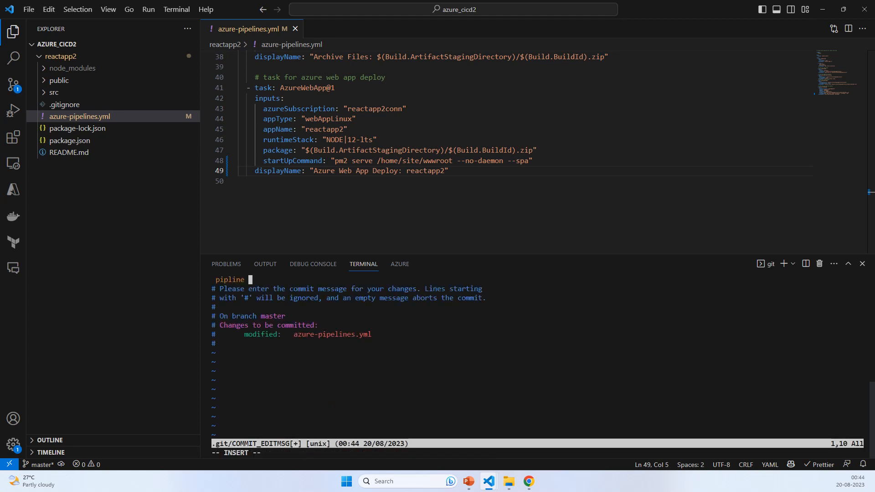
type("update")
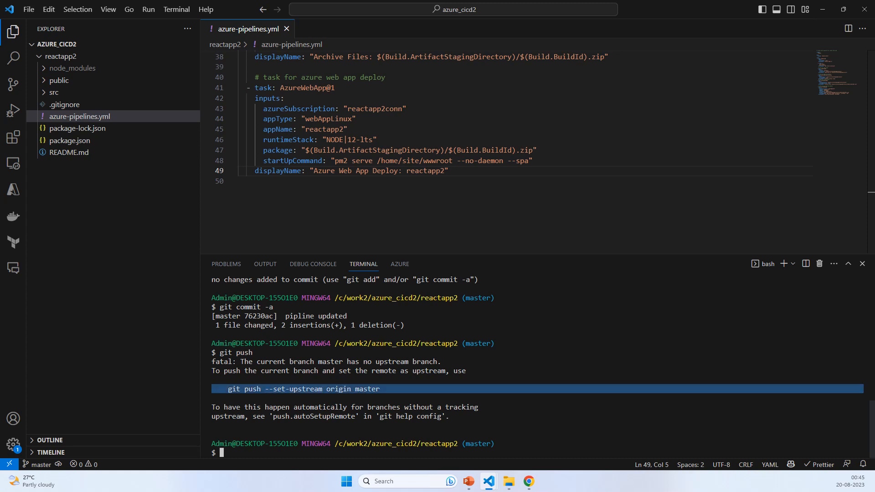
type("git push --set-upstream origin master")
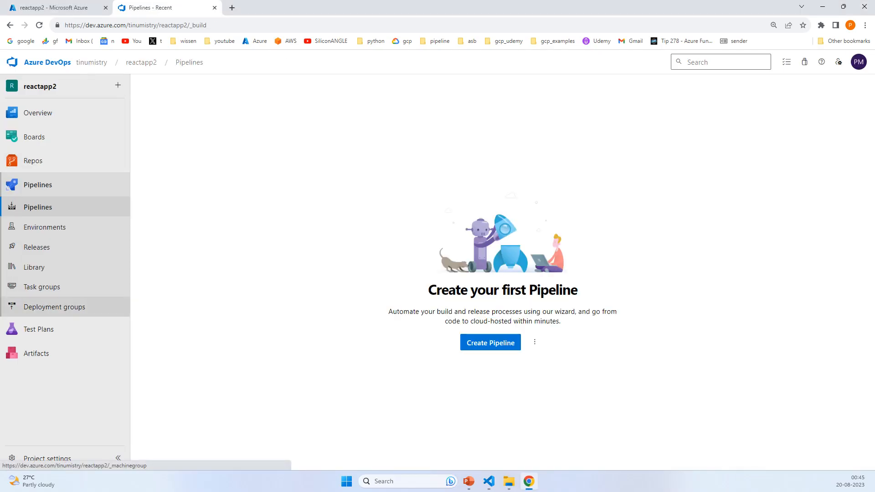
Step: Review the pushed azure-pipelines.yml in Repos > Files and start Set up build from it
left_click(32, 161)
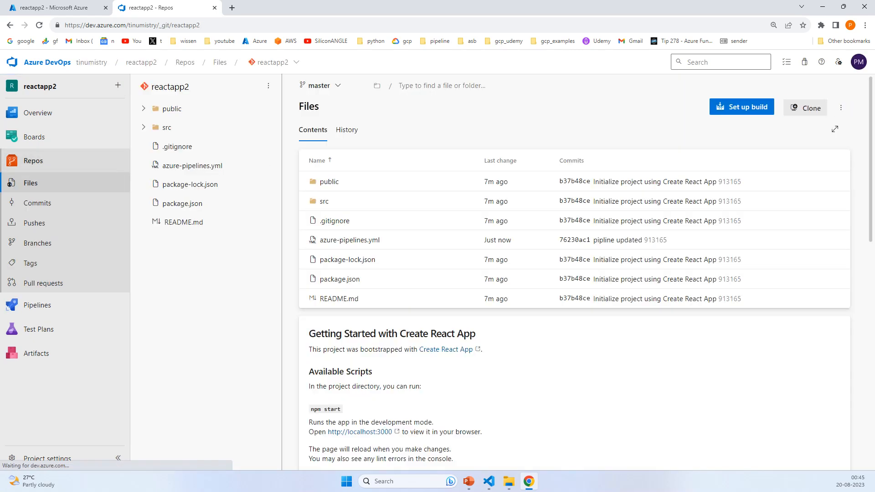
left_click(193, 165)
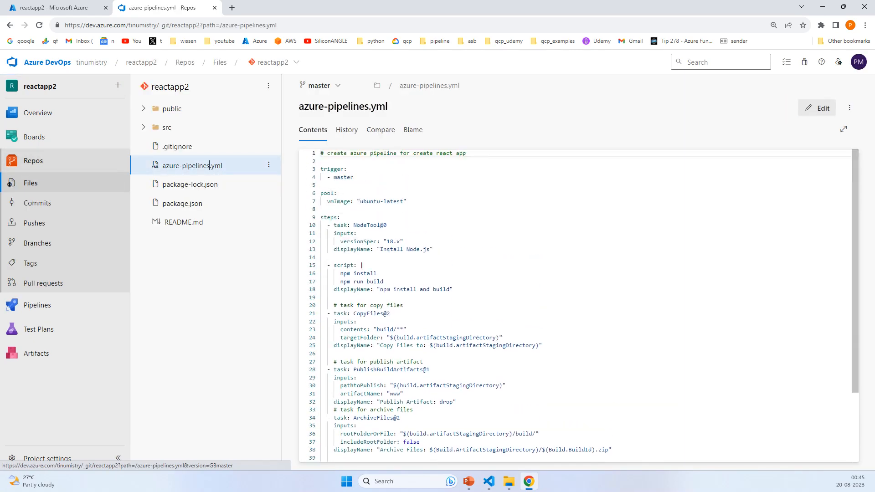
scroll("down", 3)
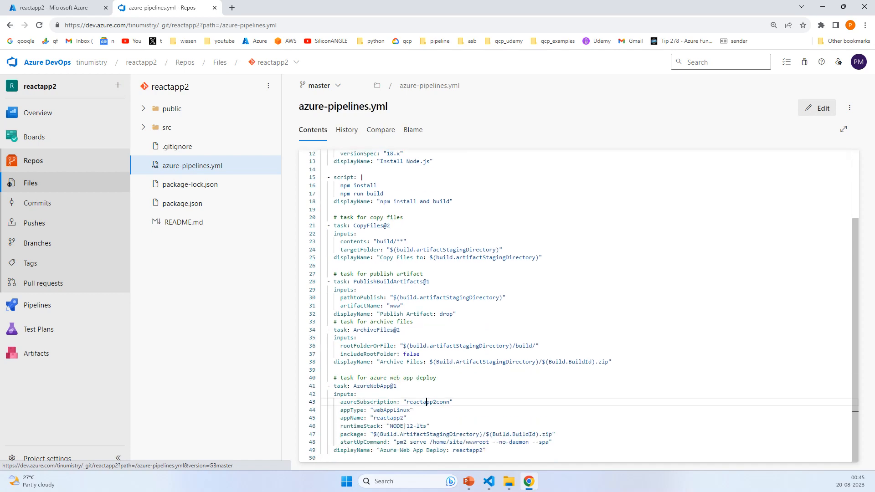
double_click(388, 417)
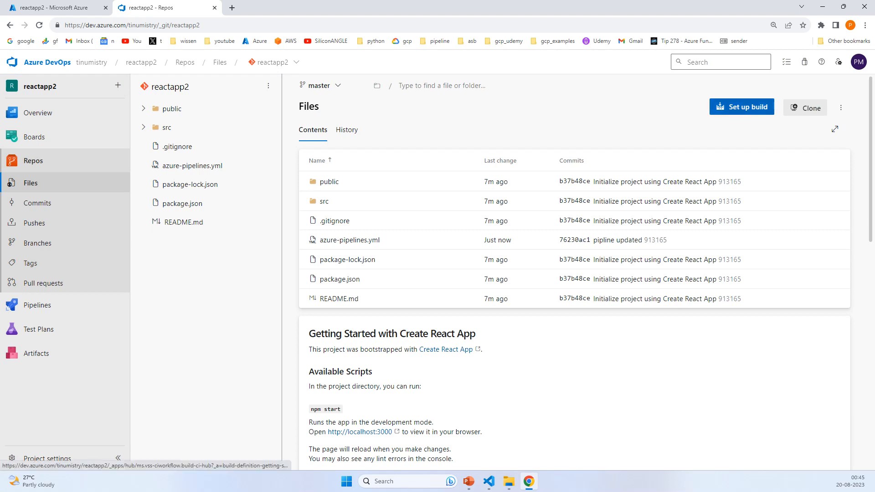
left_click(743, 107)
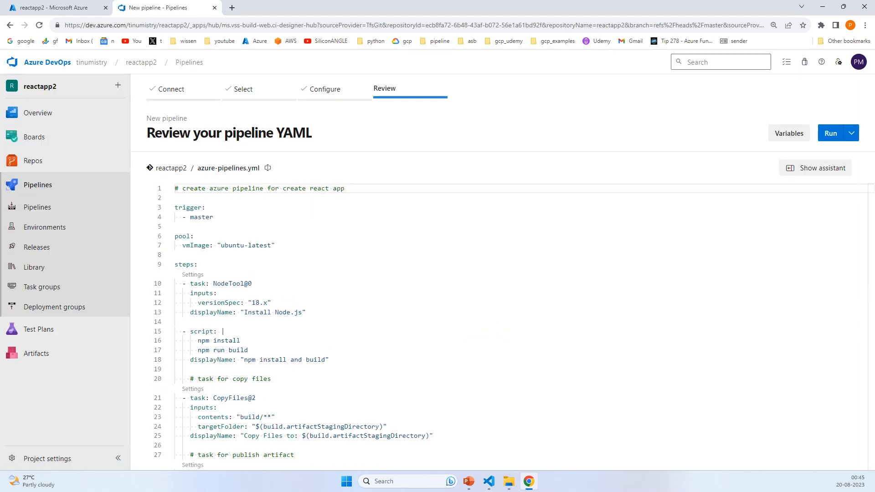
Step: Run the pipeline, follow the job logs and open the deployed App Service Application URL
left_click(830, 133)
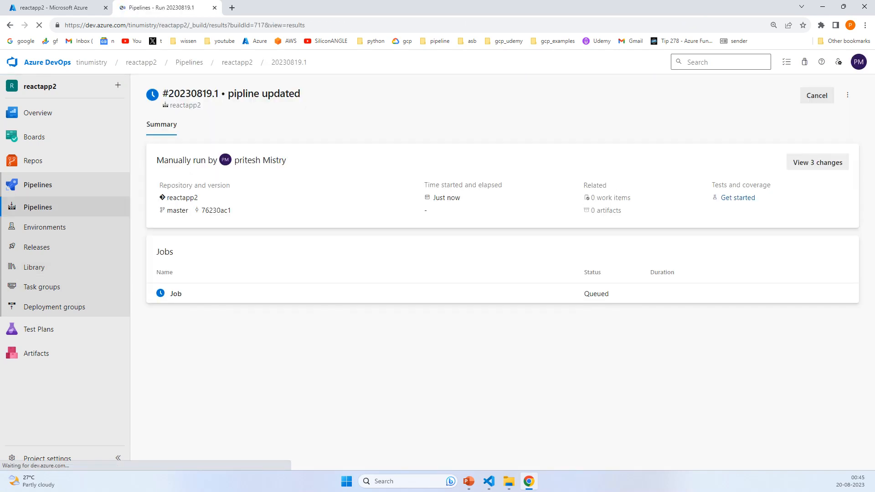
left_click(176, 294)
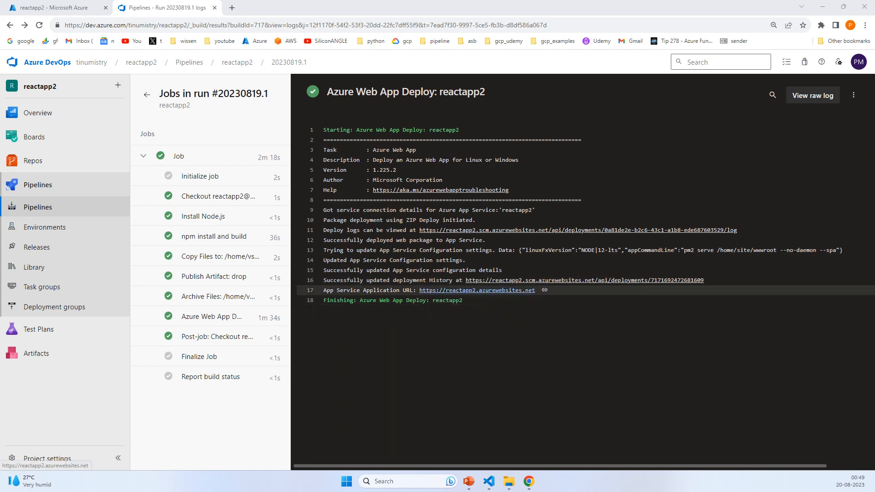
left_click(478, 291)
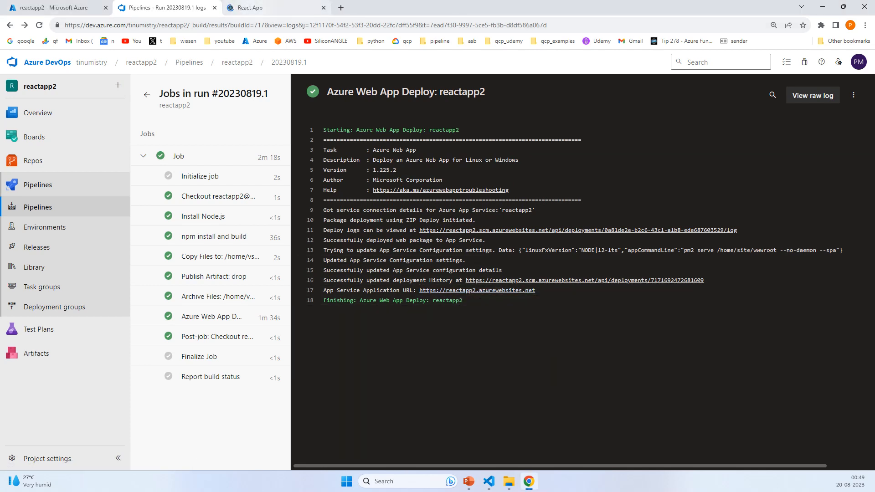
left_click(254, 8)
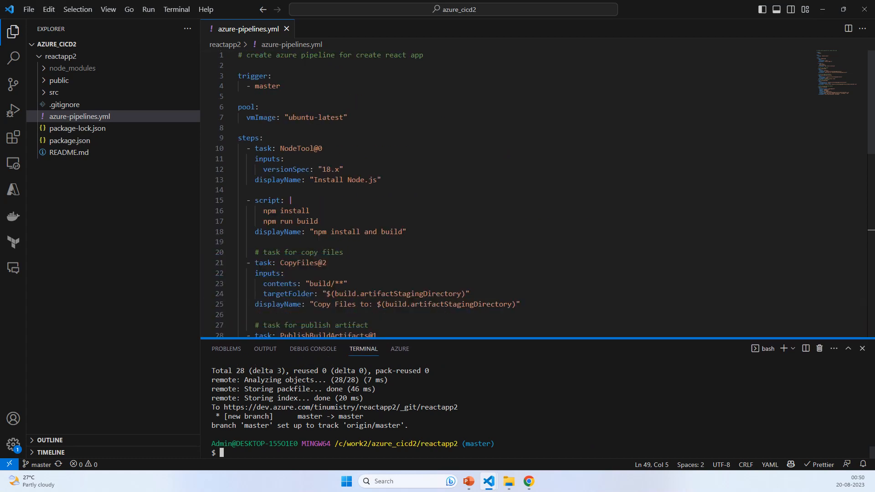
scroll("down", 3)
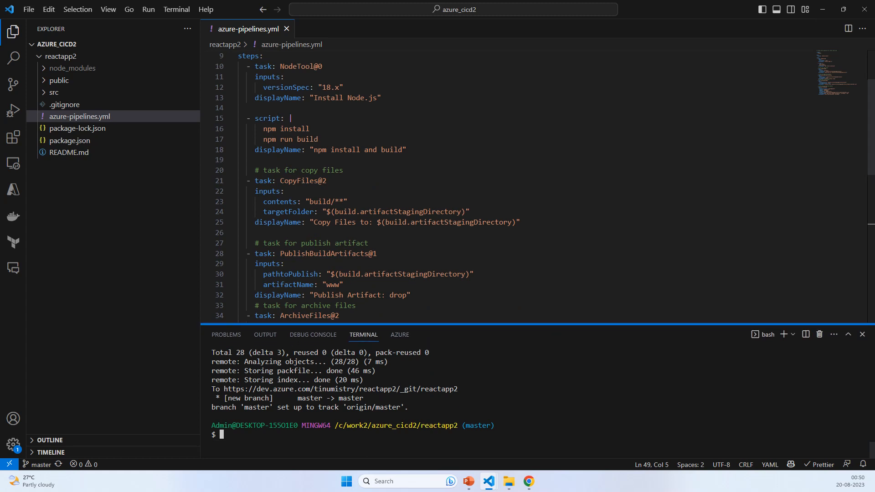
scroll("down", 3)
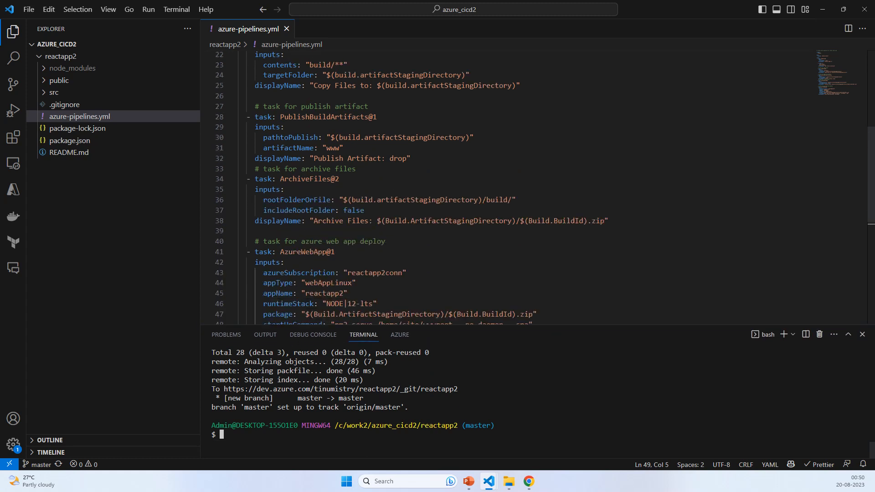
scroll("down", 3)
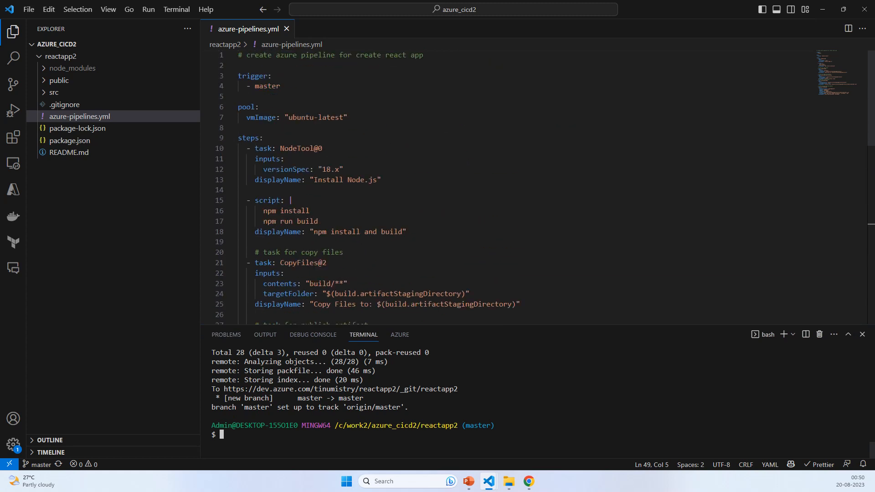
scroll("down", 3)
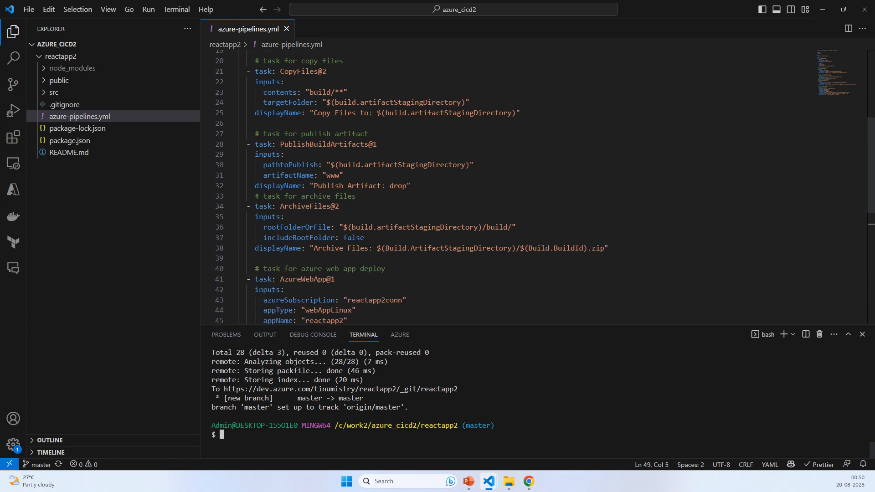
scroll("down", 3)
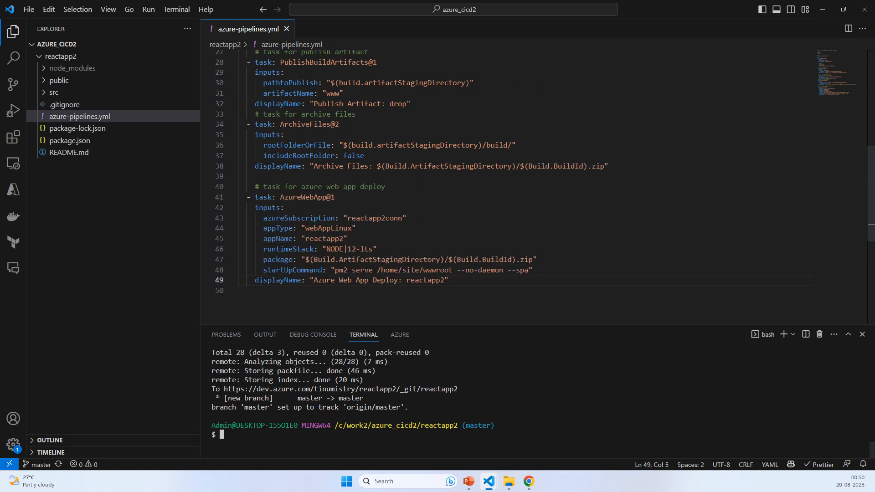